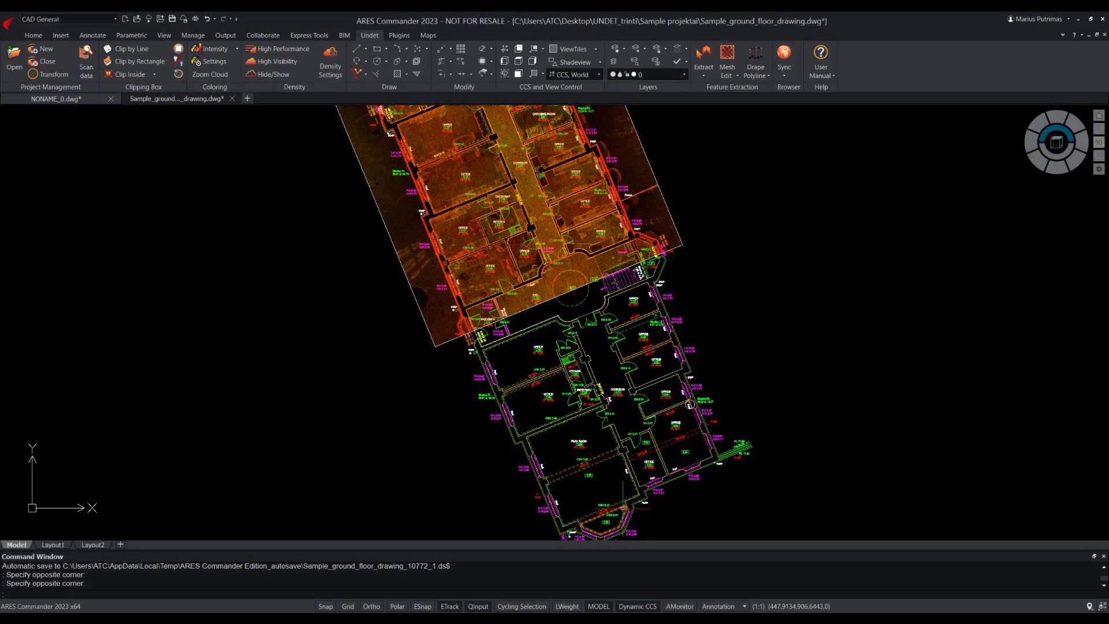
Scroll the view while closing the NONAME_0 and Sample_ground_floor_drawing tabs
{"action": "scroll", "scroll_direction": "up", "scroll_amount": 3}
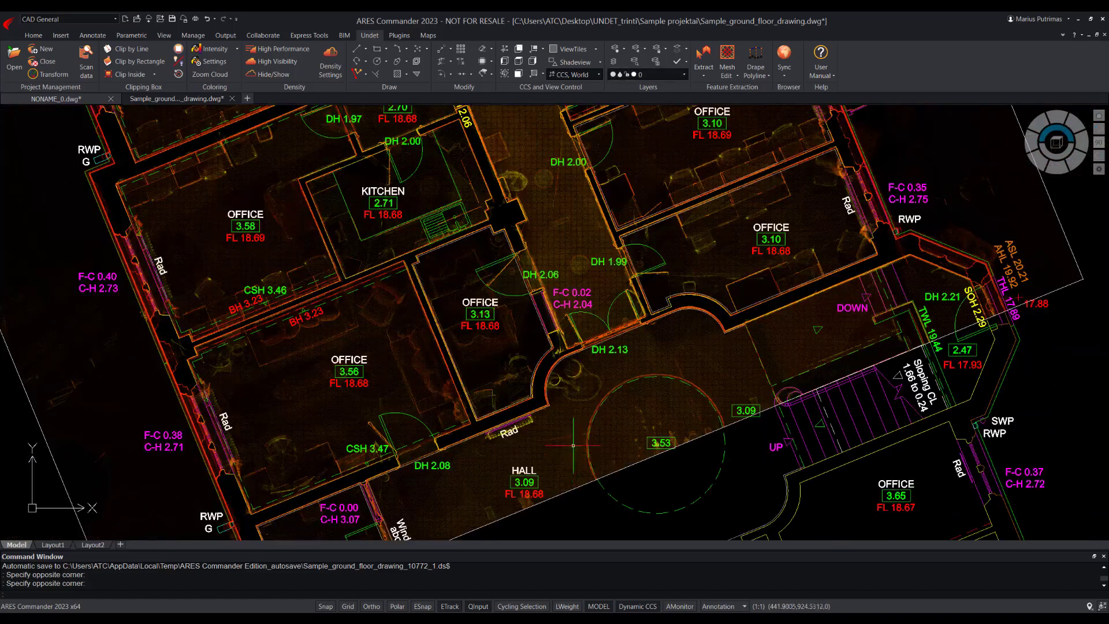
{"action": "mouse_move", "coordinate": [558, 179]}
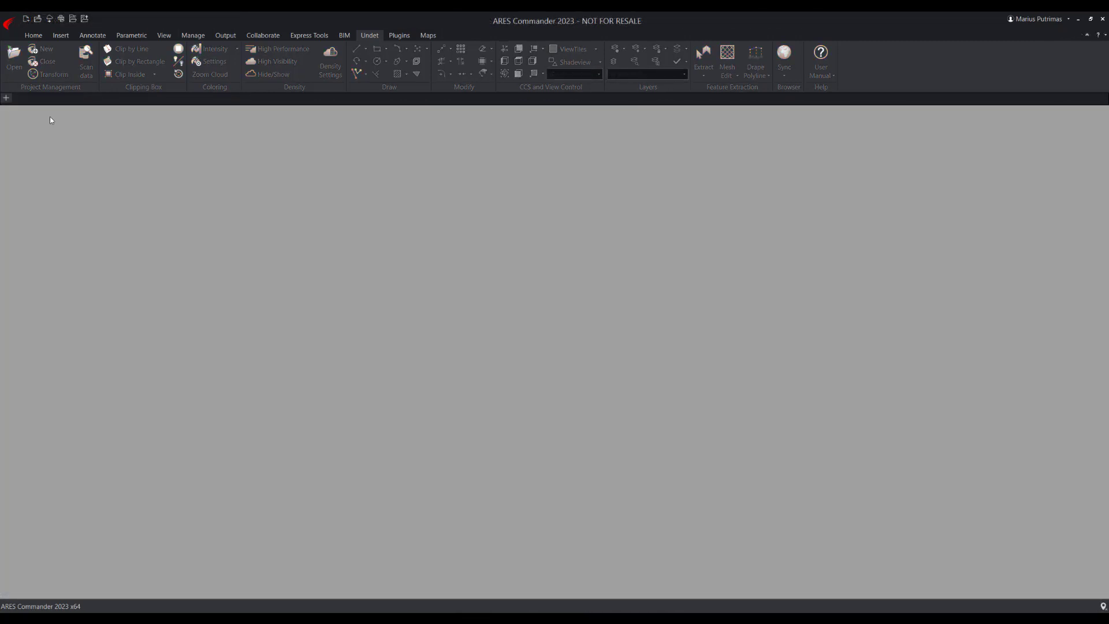
Create a new drawing from the Undet Floor Plan M100.dwt template
{"action": "left_click", "coordinate": [7, 20]}
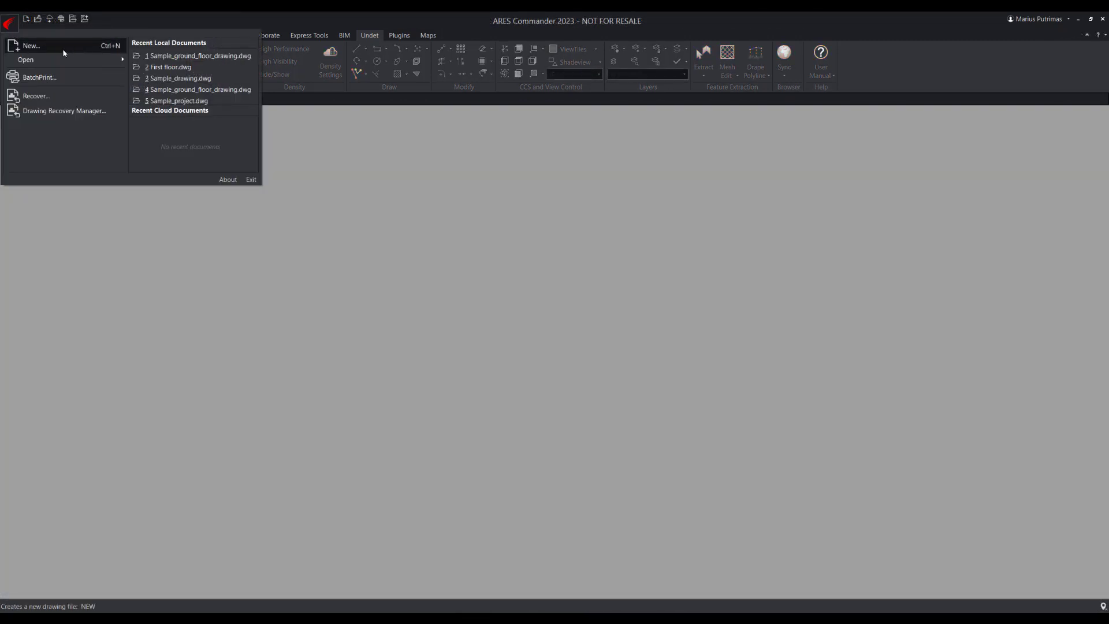
{"action": "left_click", "coordinate": [31, 45]}
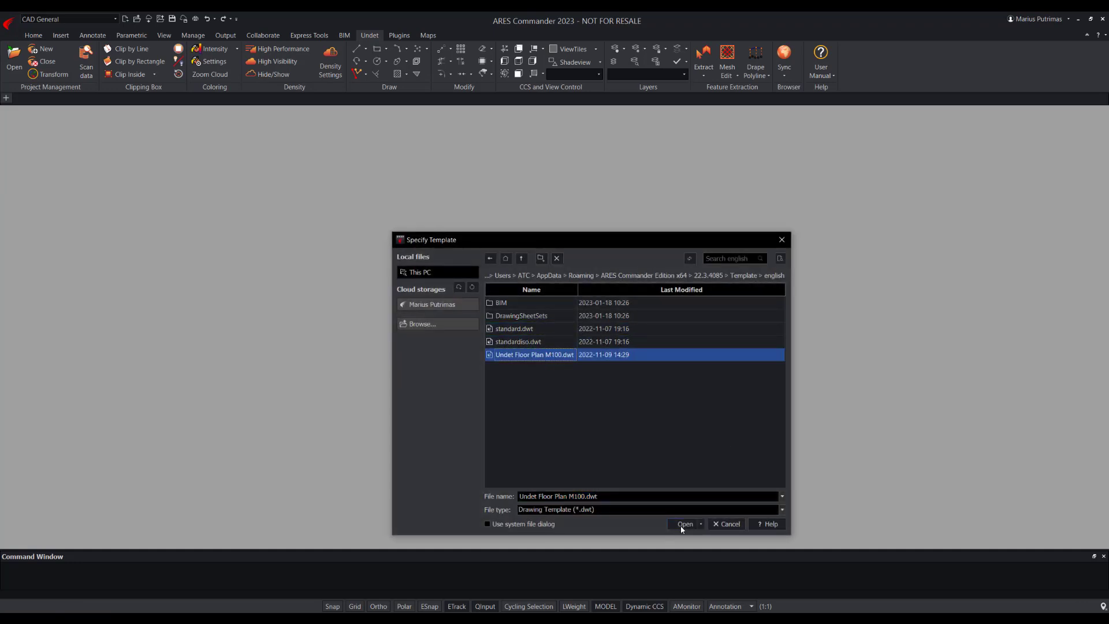
{"action": "left_click", "coordinate": [683, 523]}
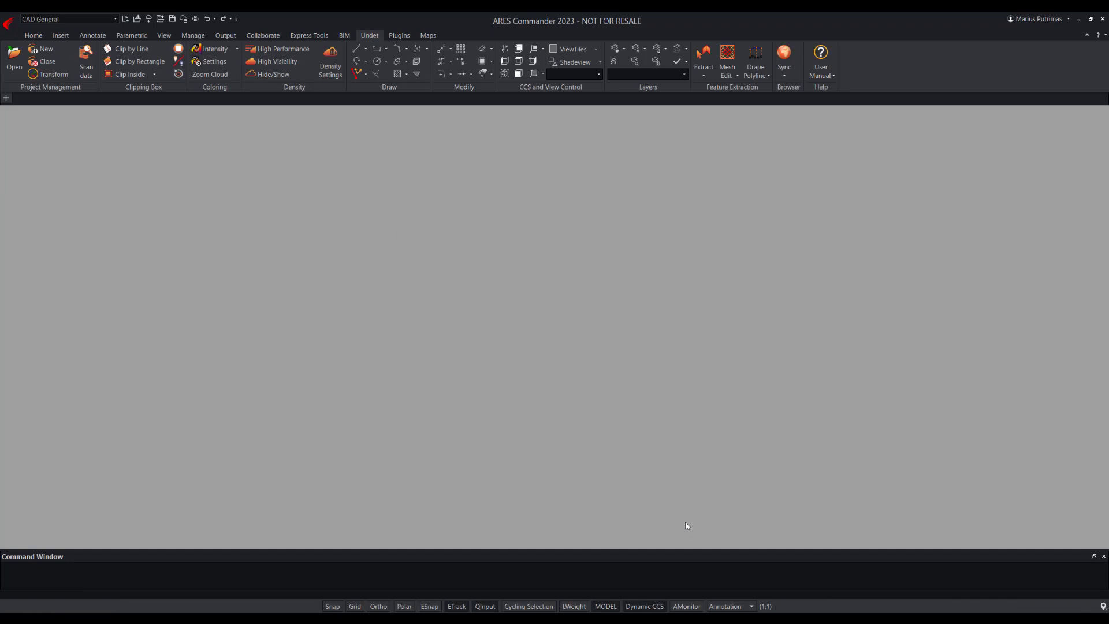
Load the building point cloud, list its scan positions, and browse Section and Ceiling View tools
{"action": "left_click", "coordinate": [45, 48]}
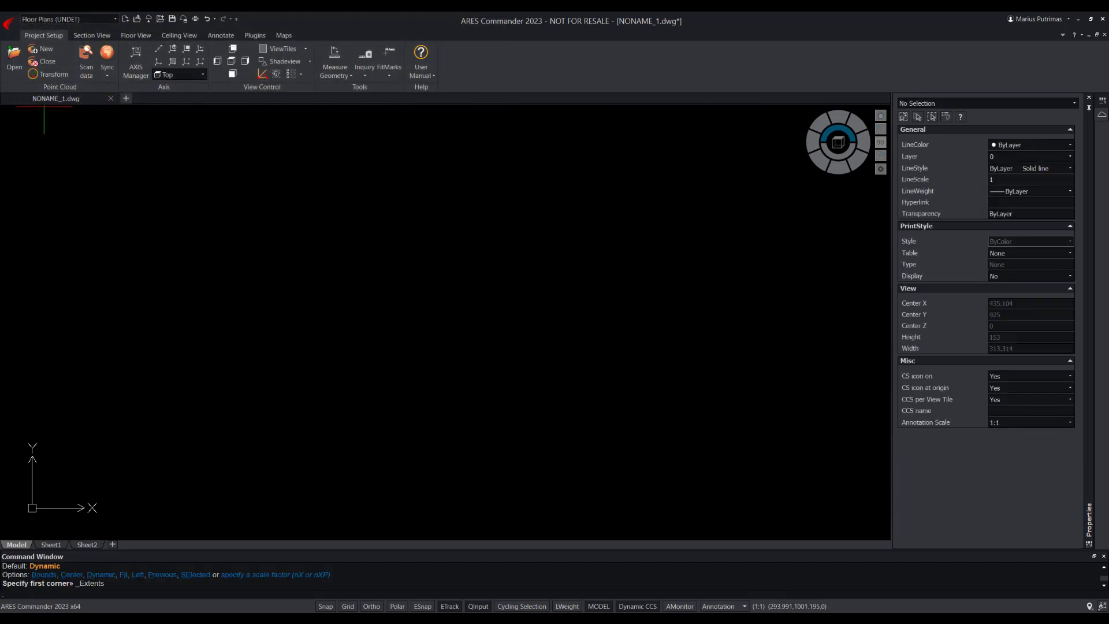
{"action": "left_click", "coordinate": [86, 69]}
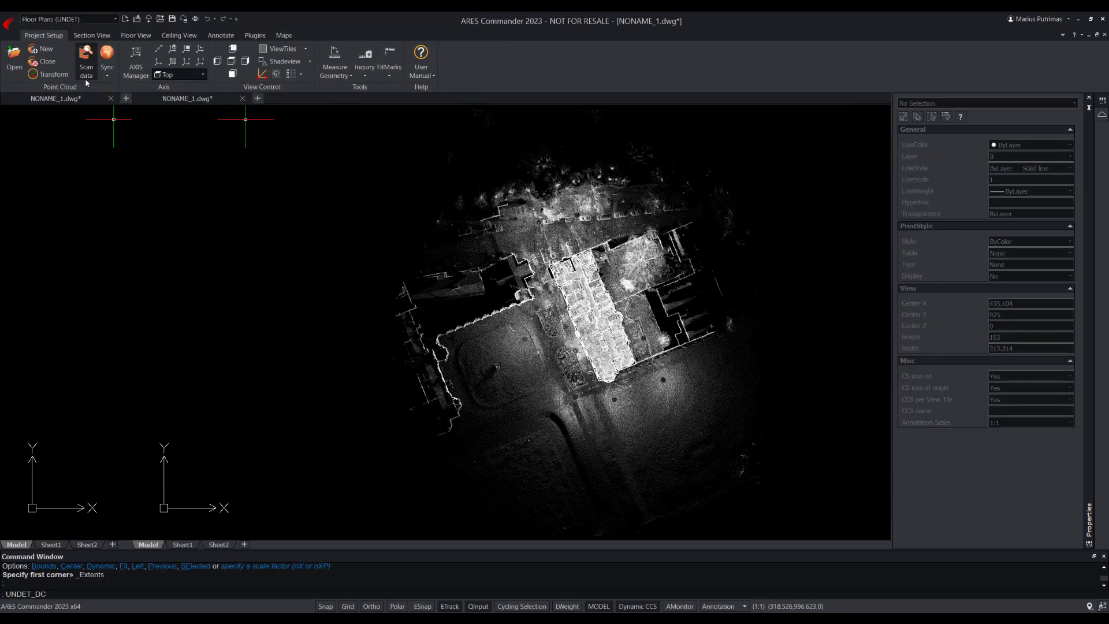
{"action": "left_click", "coordinate": [85, 67]}
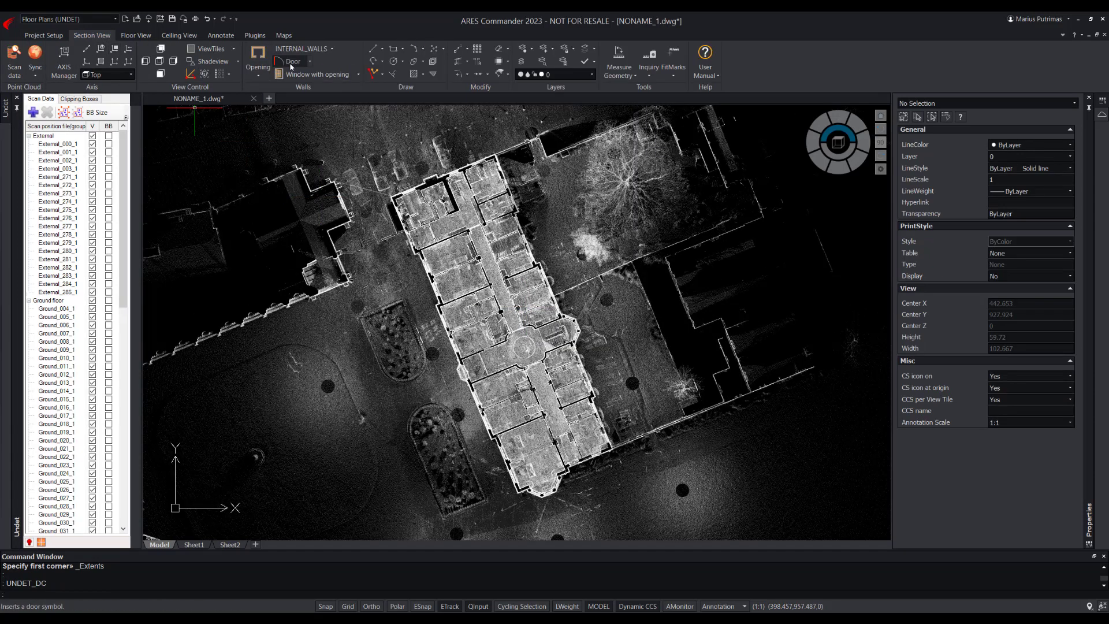
{"action": "left_click", "coordinate": [135, 36]}
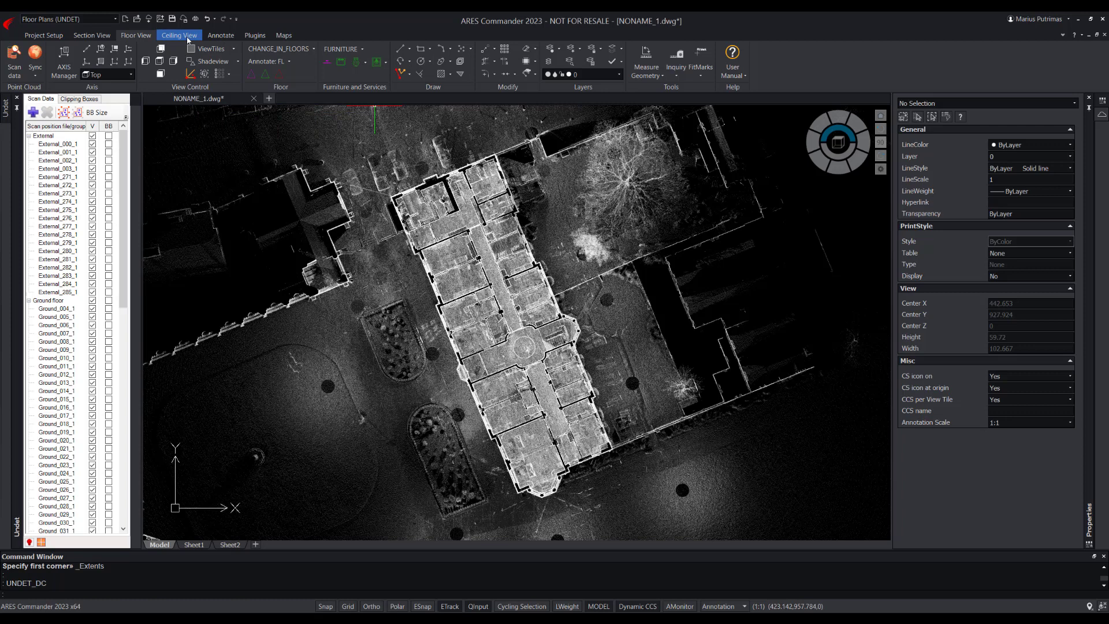
{"action": "left_click", "coordinate": [179, 34]}
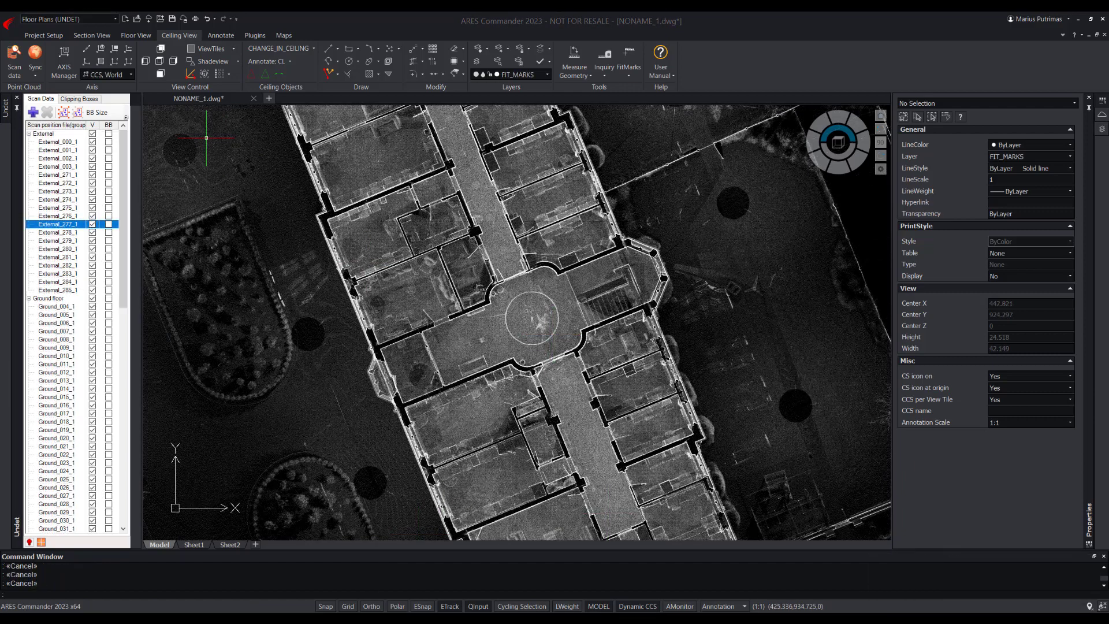
Show bounding boxes and visibility for External scans, then select several External positions
{"action": "left_click", "coordinate": [43, 35]}
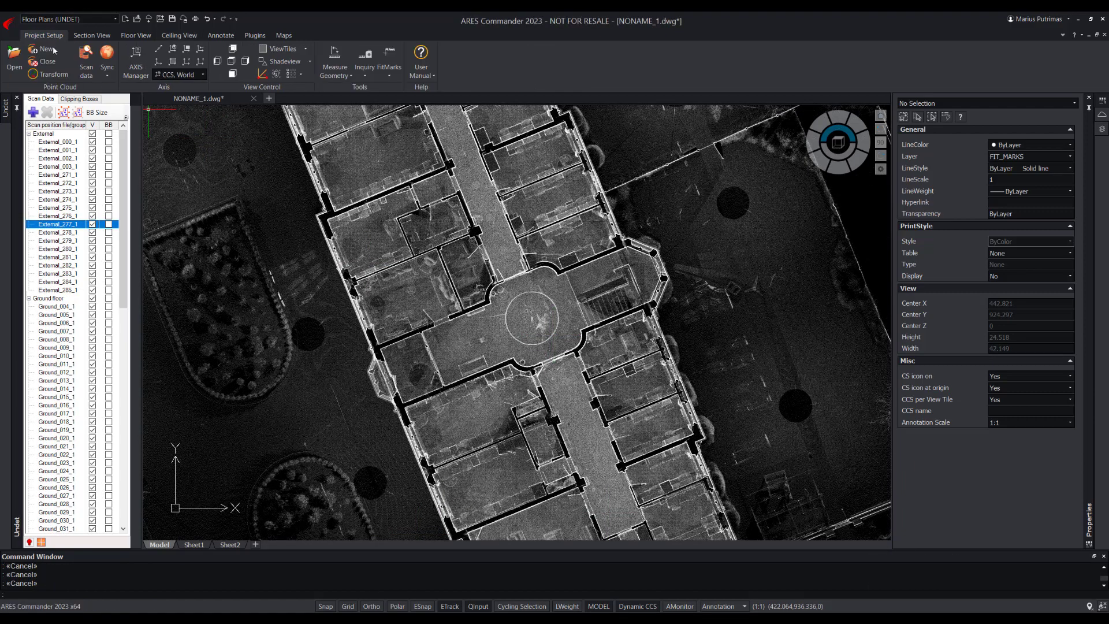
{"action": "left_click", "coordinate": [108, 134]}
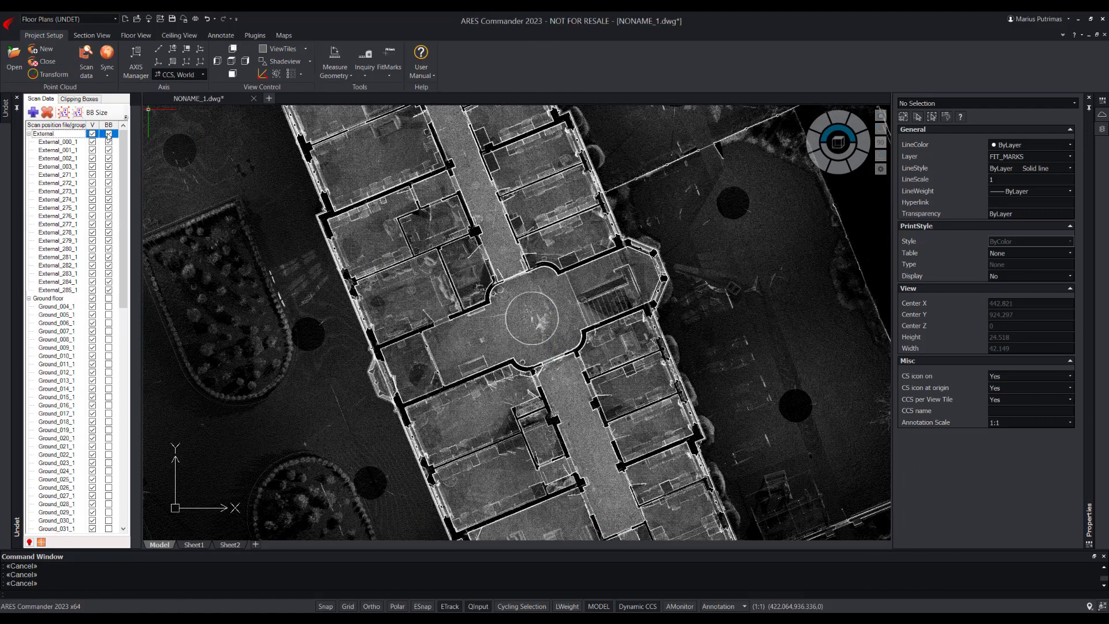
{"action": "left_click", "coordinate": [108, 298]}
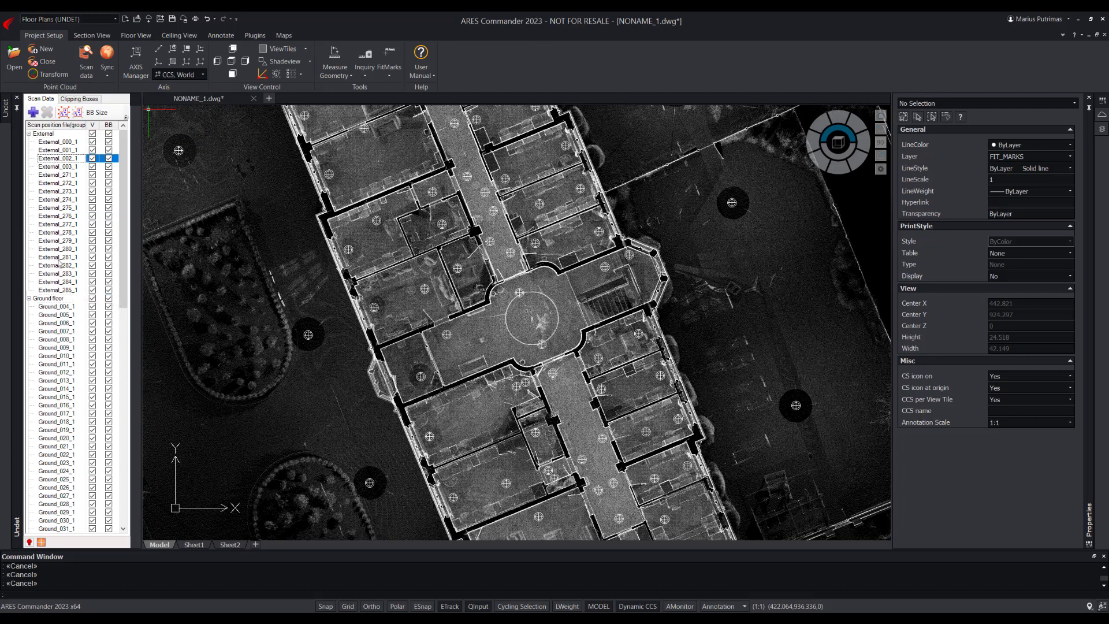
{"action": "right_click", "coordinate": [50, 240]}
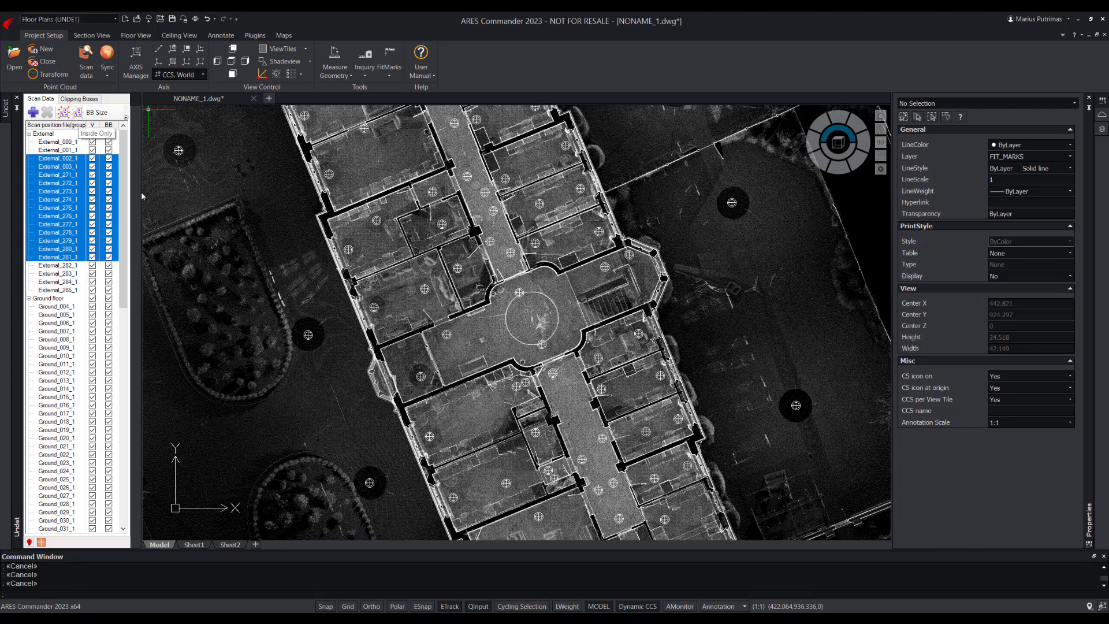
{"action": "left_click", "coordinate": [249, 255]}
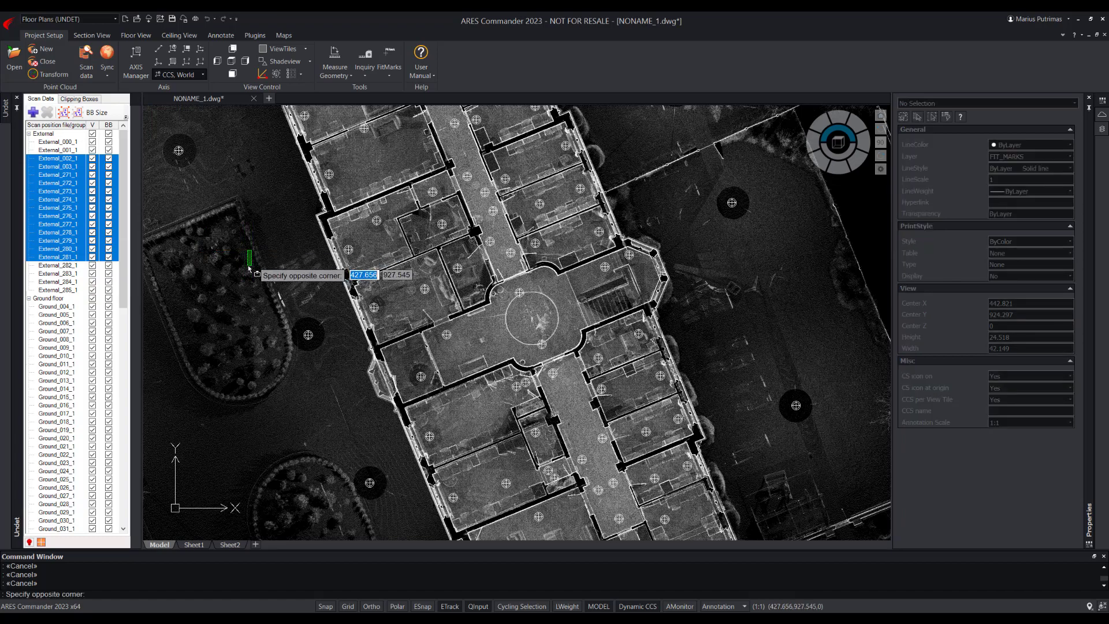
Open Sample_drawing.dwg from the FitMarks drop-down to review the traced floor plan
{"action": "left_click", "coordinate": [388, 60]}
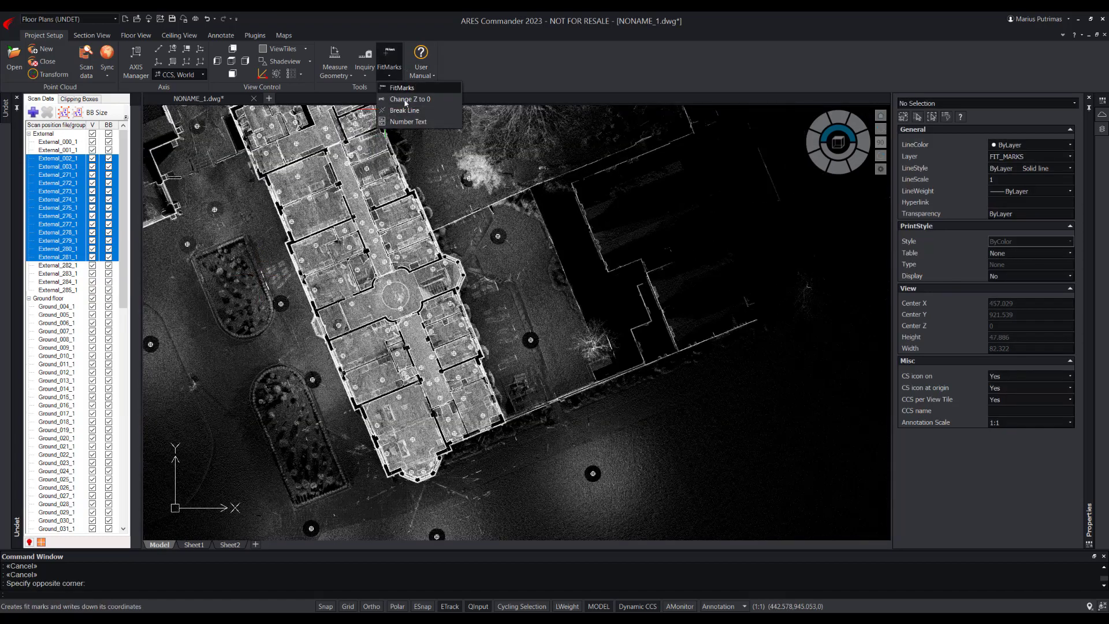
{"action": "left_click", "coordinate": [401, 87]}
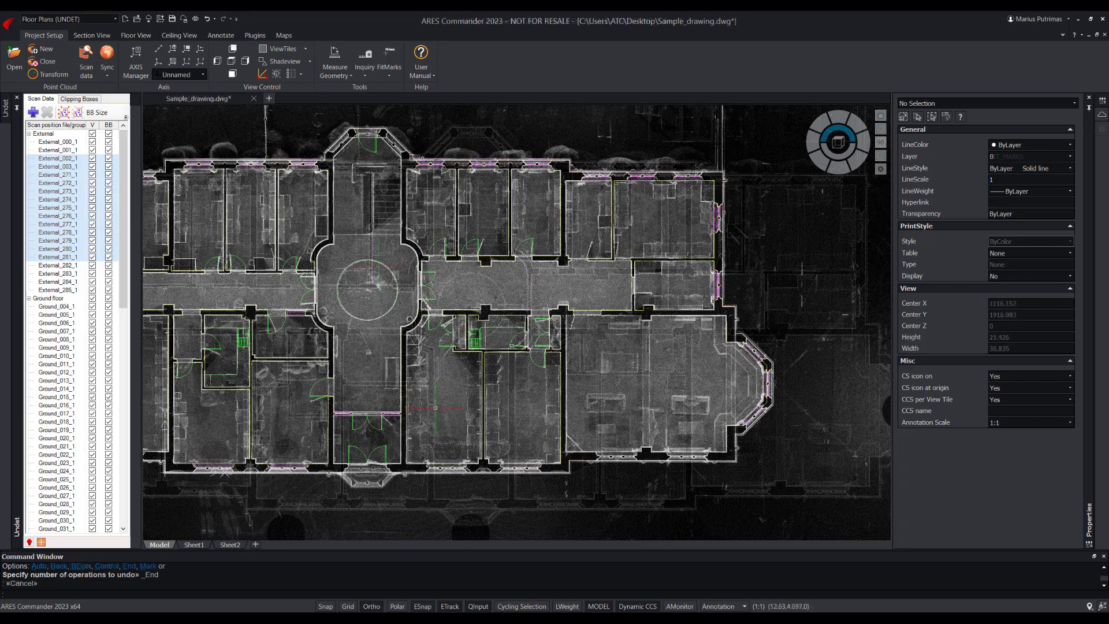
Apply the Section slice clipping box and check the Door type drop-down
{"action": "left_click", "coordinate": [92, 35]}
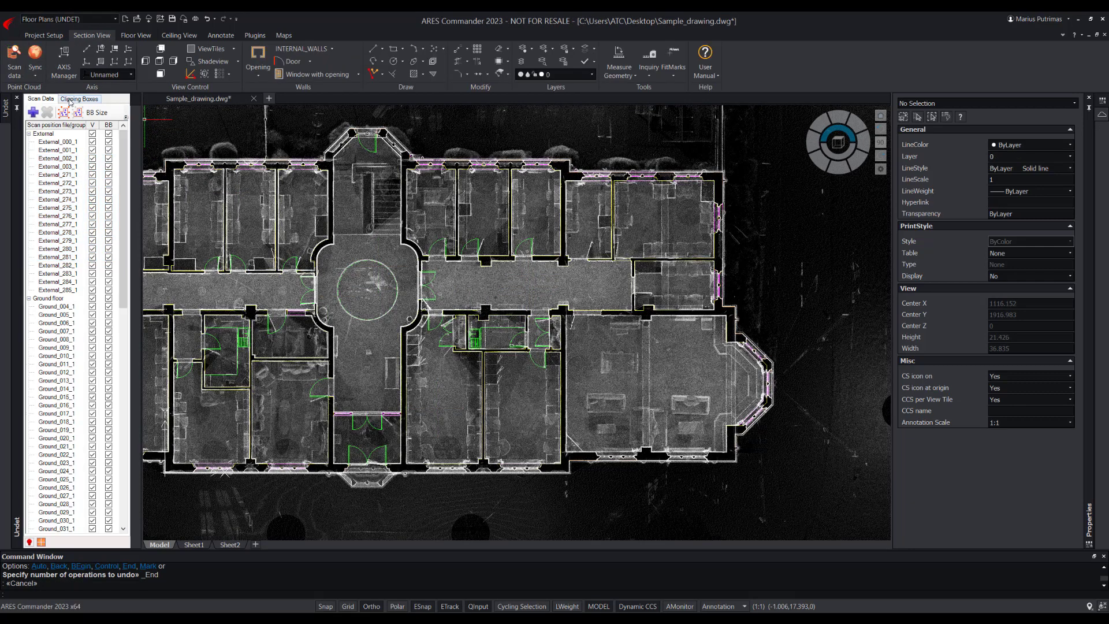
{"action": "left_click", "coordinate": [78, 98]}
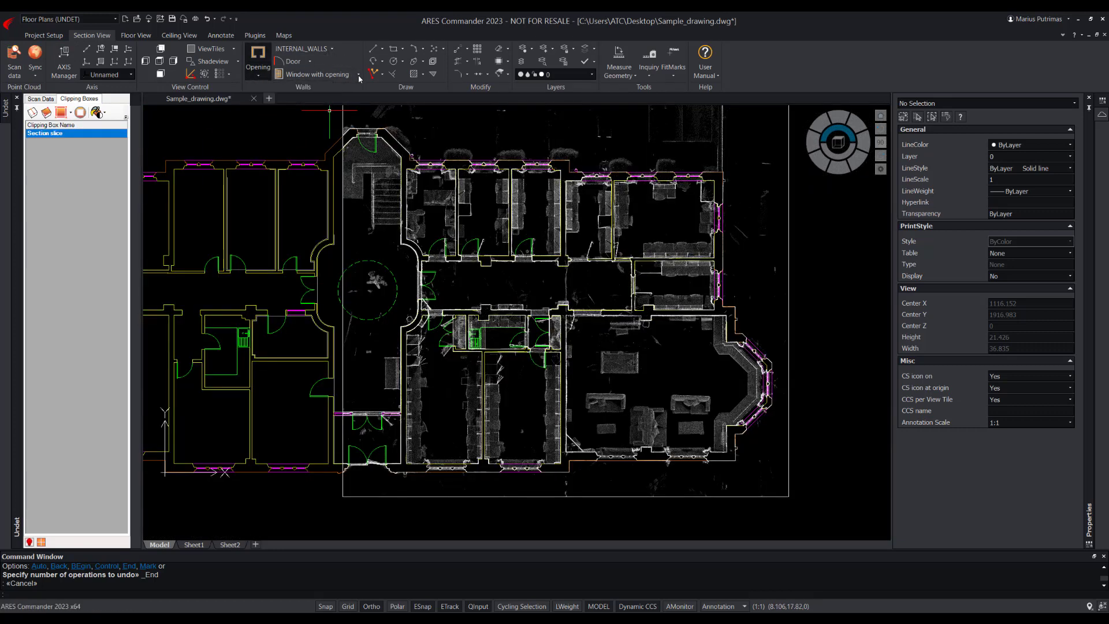
{"action": "left_click", "coordinate": [304, 60]}
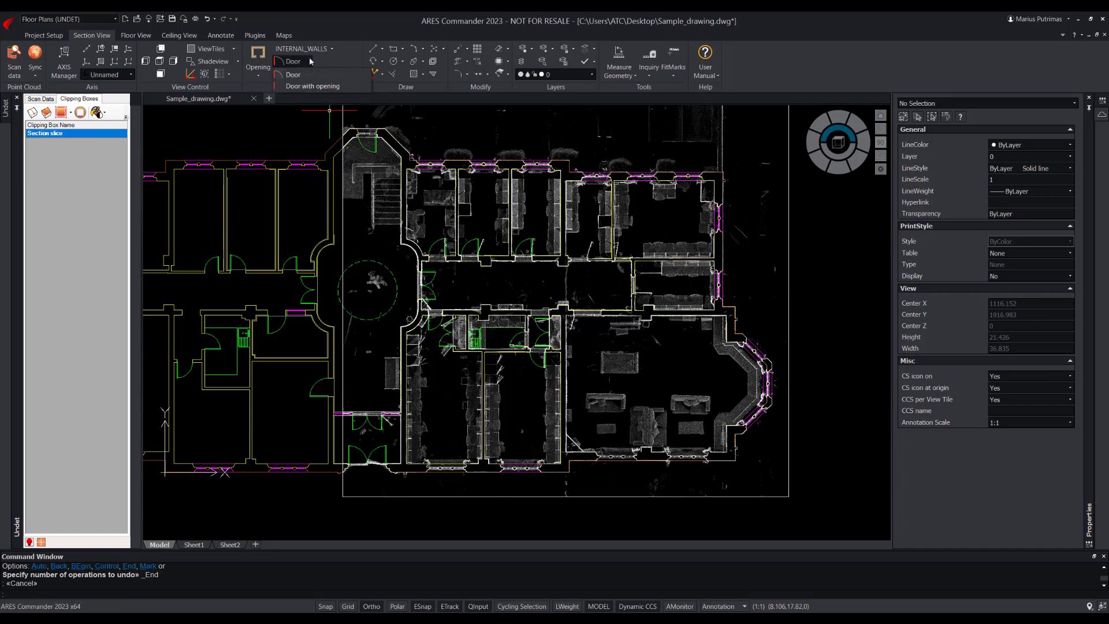
{"action": "mouse_move", "coordinate": [346, 34]}
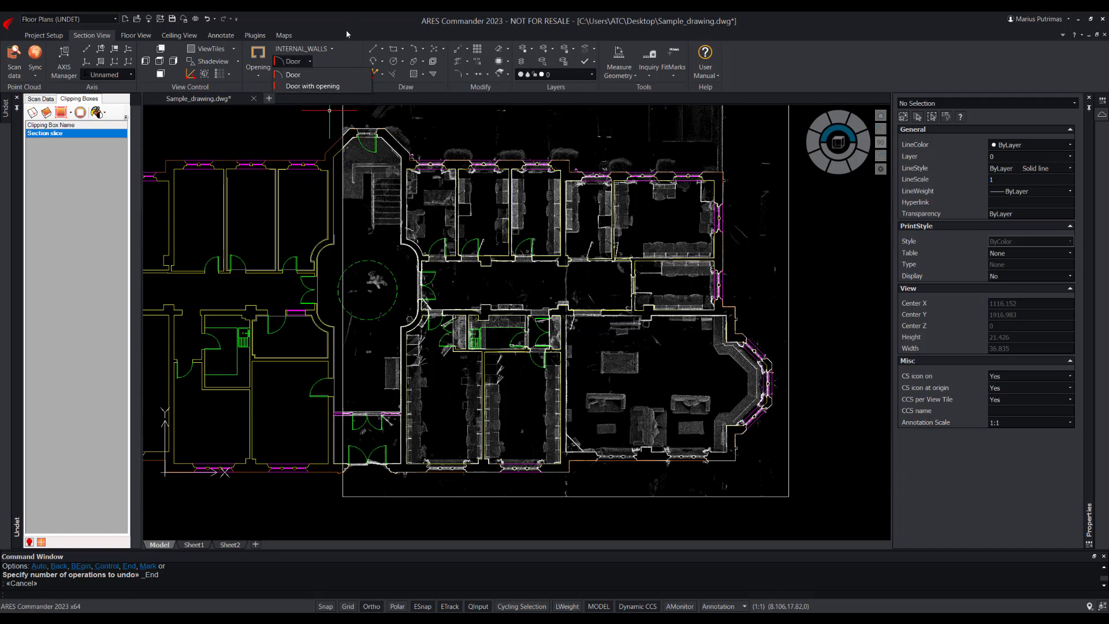
{"action": "left_click", "coordinate": [312, 75]}
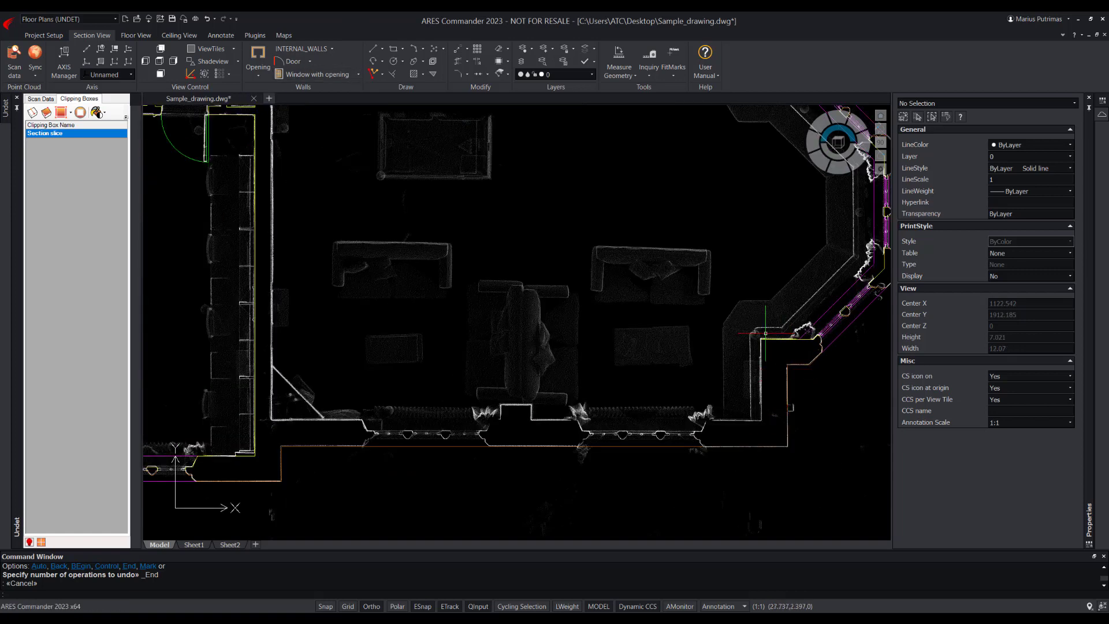
Run _UNDET_WALL_MID on the internal wall, setting both cut points of the displaced section
{"action": "left_click", "coordinate": [331, 48]}
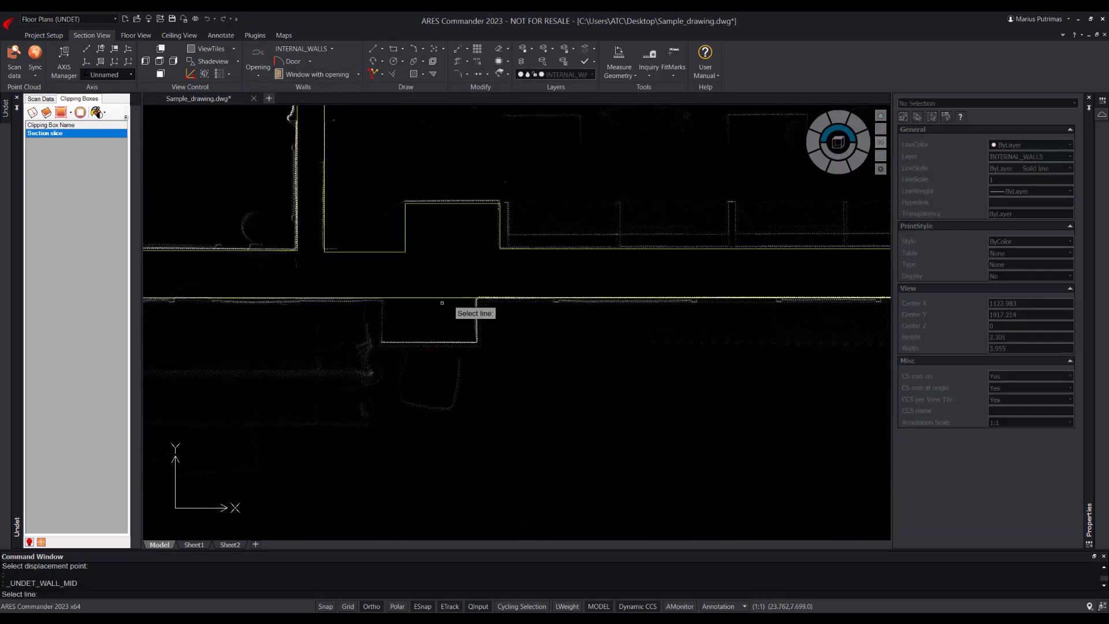
{"action": "left_click", "coordinate": [448, 284]}
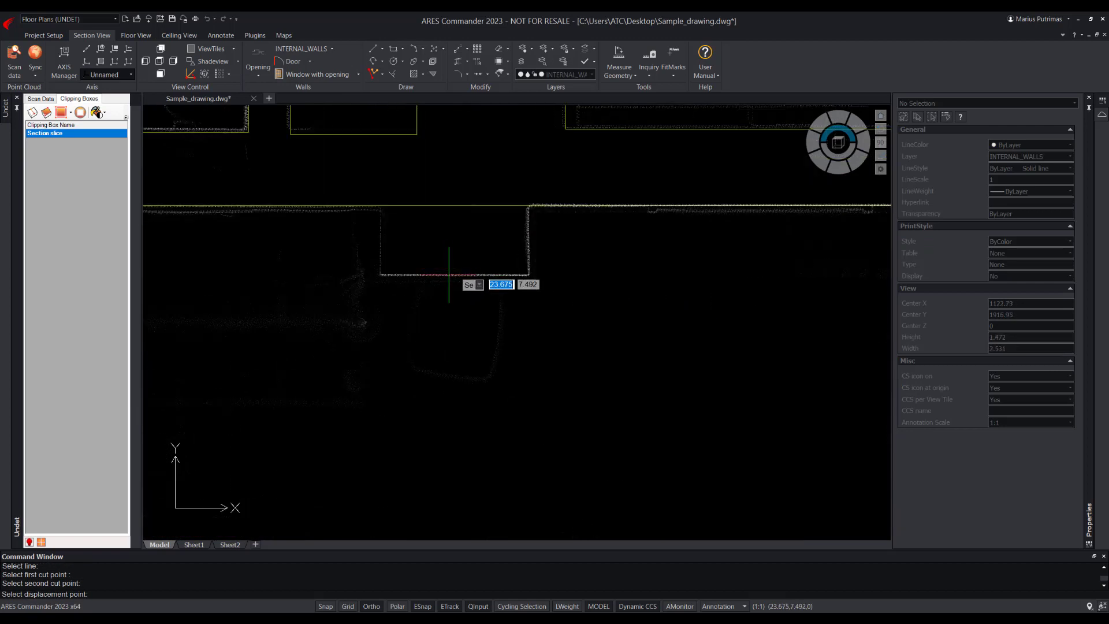
Cut a plain opening in the interior wall and make its door a double-leaf door
{"action": "left_click", "coordinate": [258, 67]}
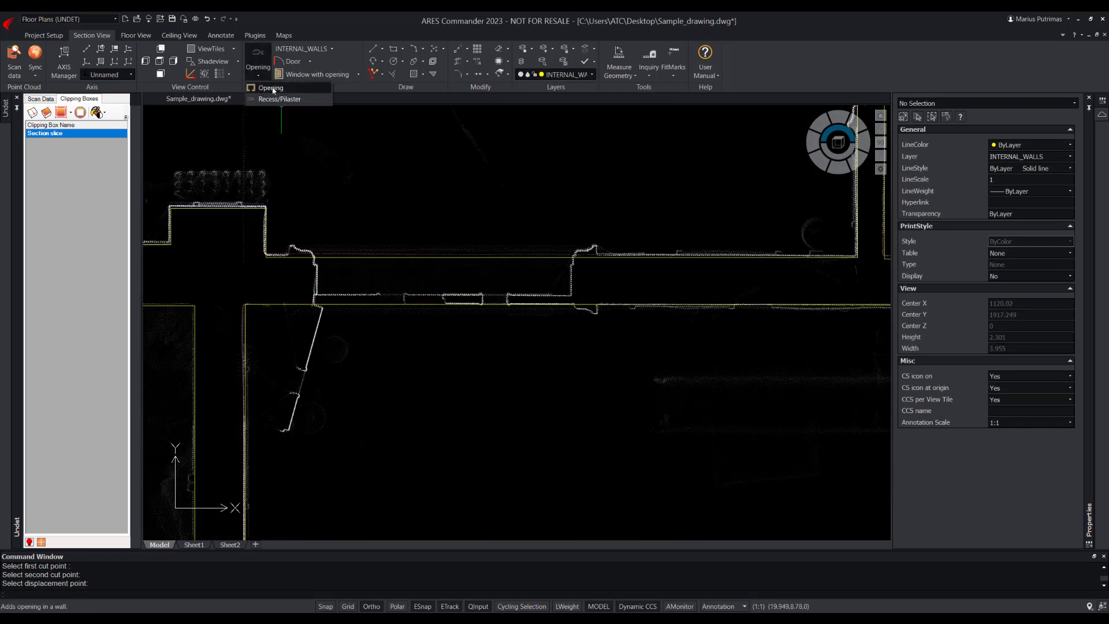
{"action": "left_click", "coordinate": [270, 87]}
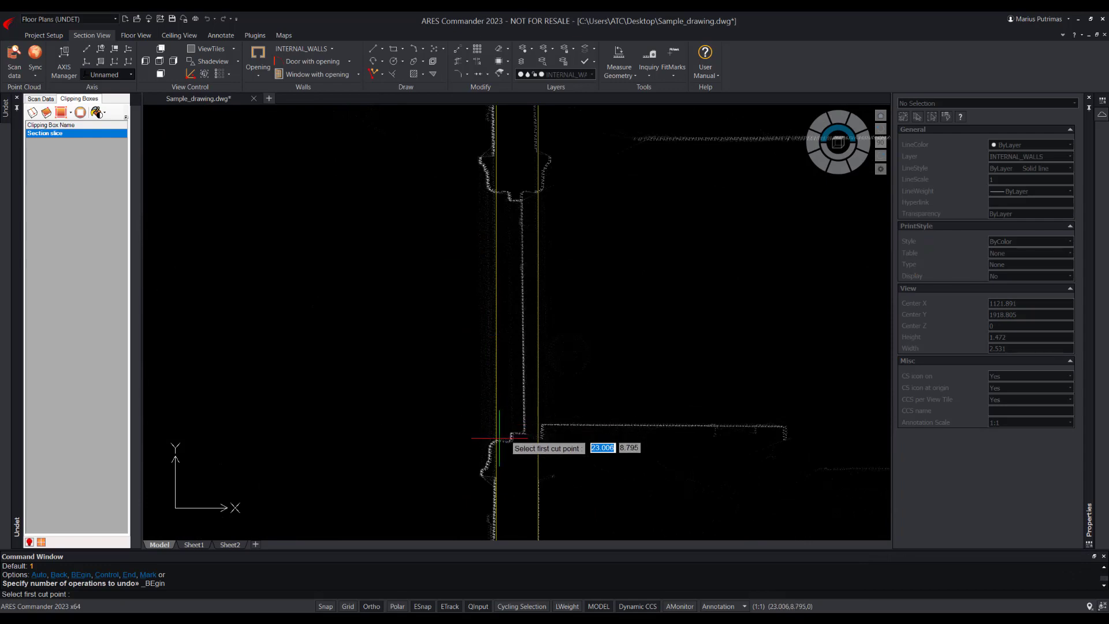
{"action": "left_click", "coordinate": [499, 437]}
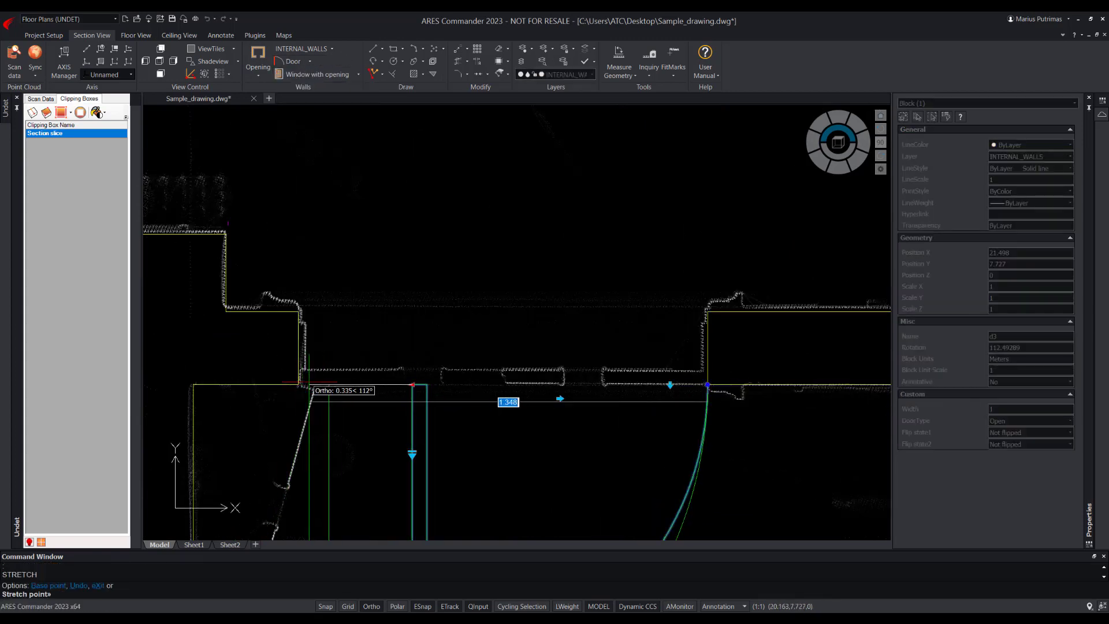
{"action": "right_click", "coordinate": [365, 287]}
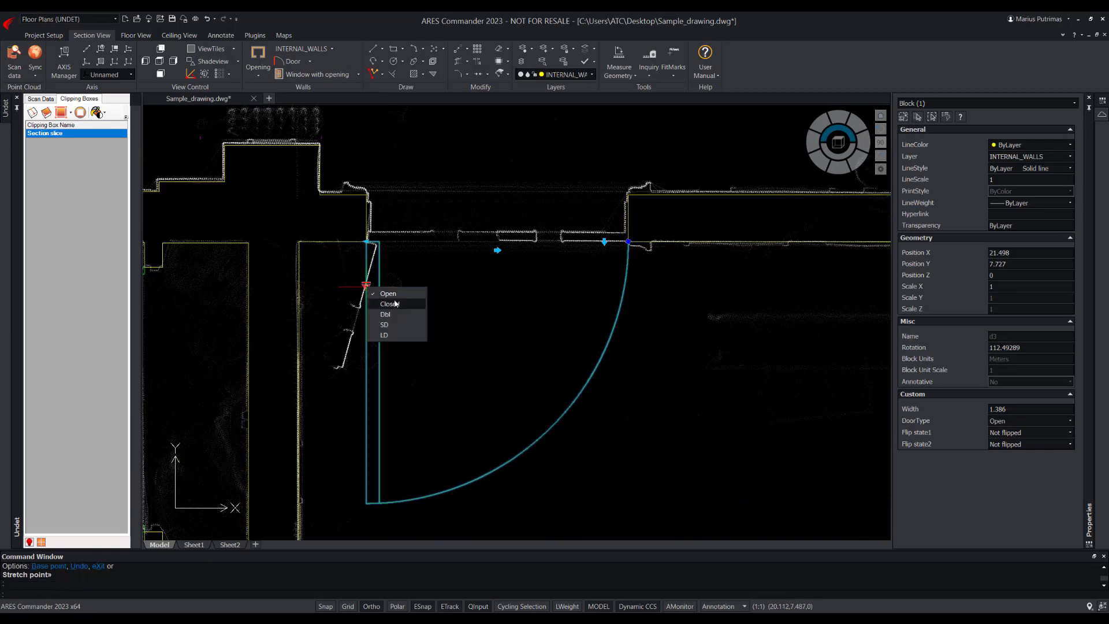
{"action": "left_click", "coordinate": [385, 315]}
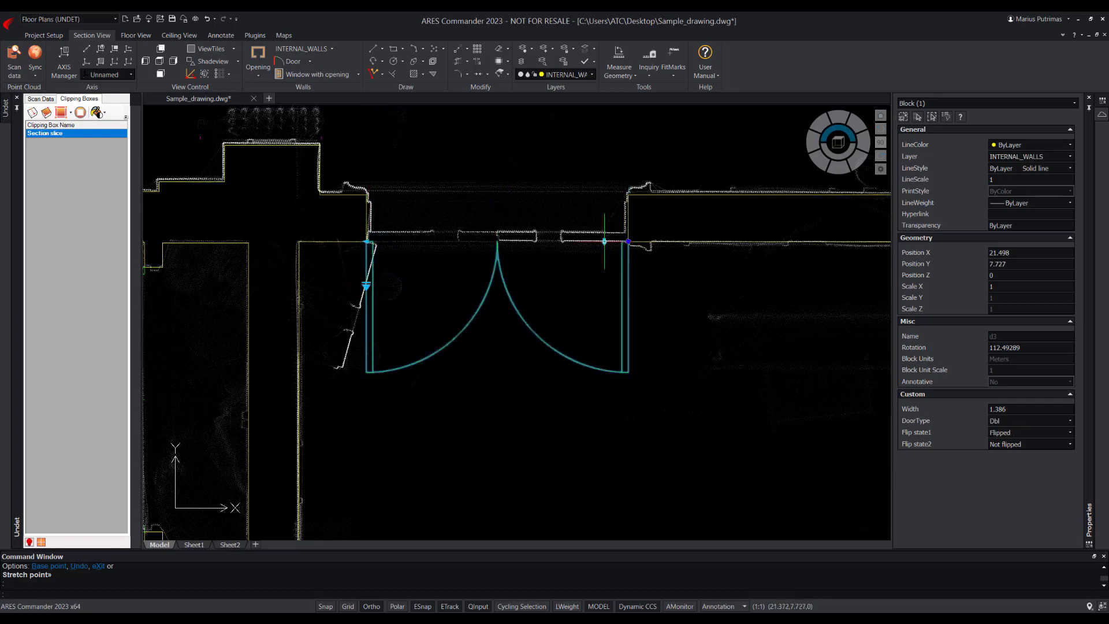
Finish the door edit and cut a window opening into the exterior wall at two points
{"action": "key", "text": "ctrl+z"}
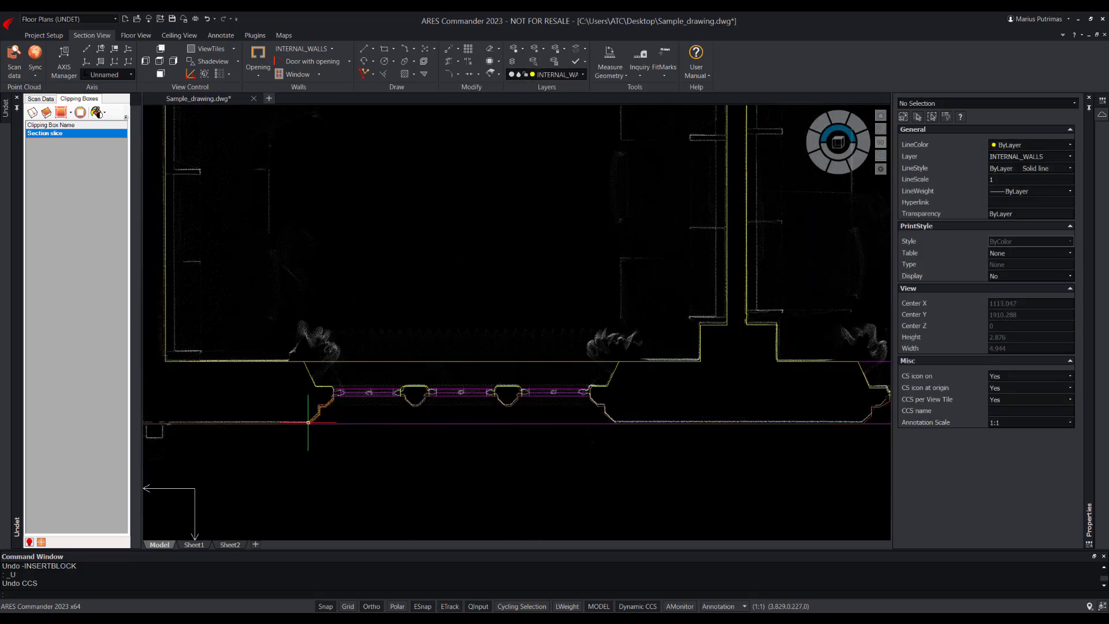
{"action": "scroll", "scroll_direction": "up", "scroll_amount": 3}
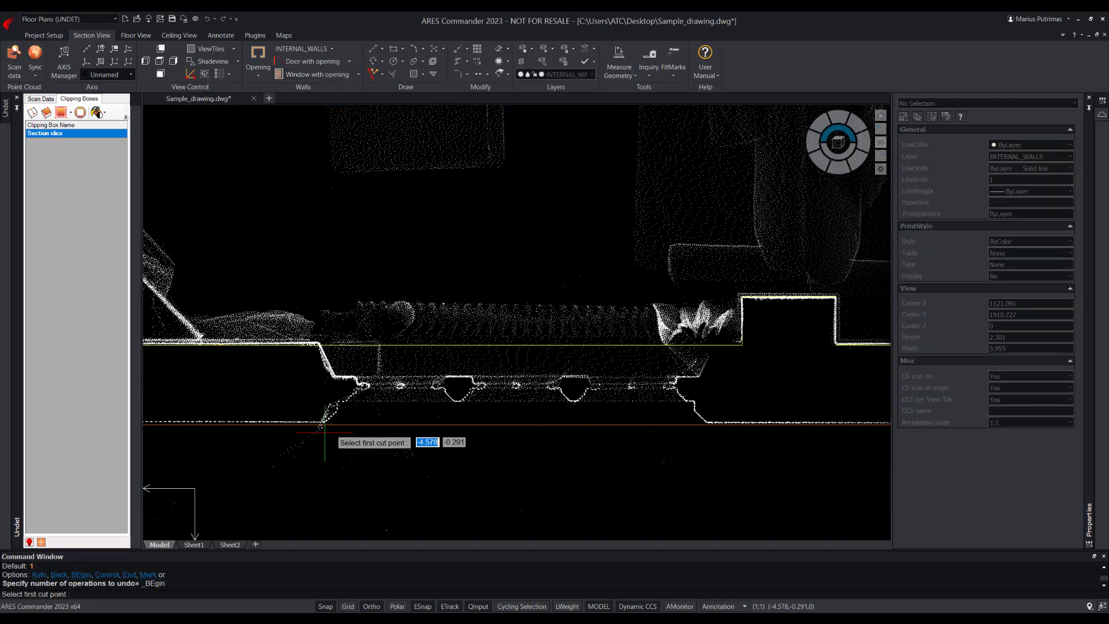
{"action": "left_click", "coordinate": [324, 430]}
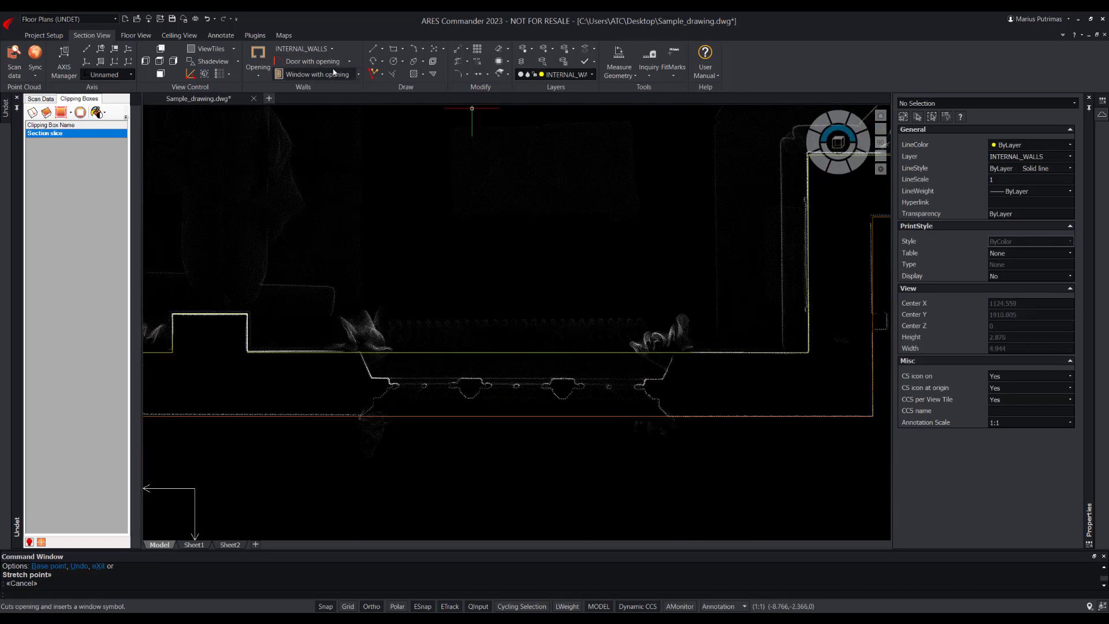
{"action": "left_click", "coordinate": [659, 352]}
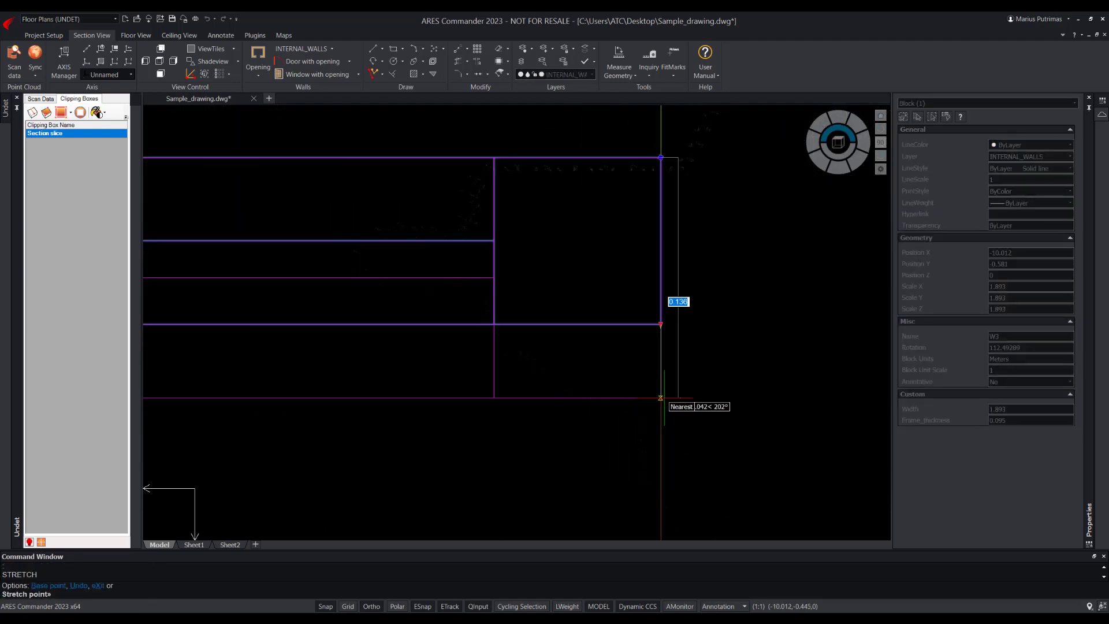
Fix the W1 window edge at the wall end, colour the cloud by Intensity, reset slice height
{"action": "left_click", "coordinate": [98, 112]}
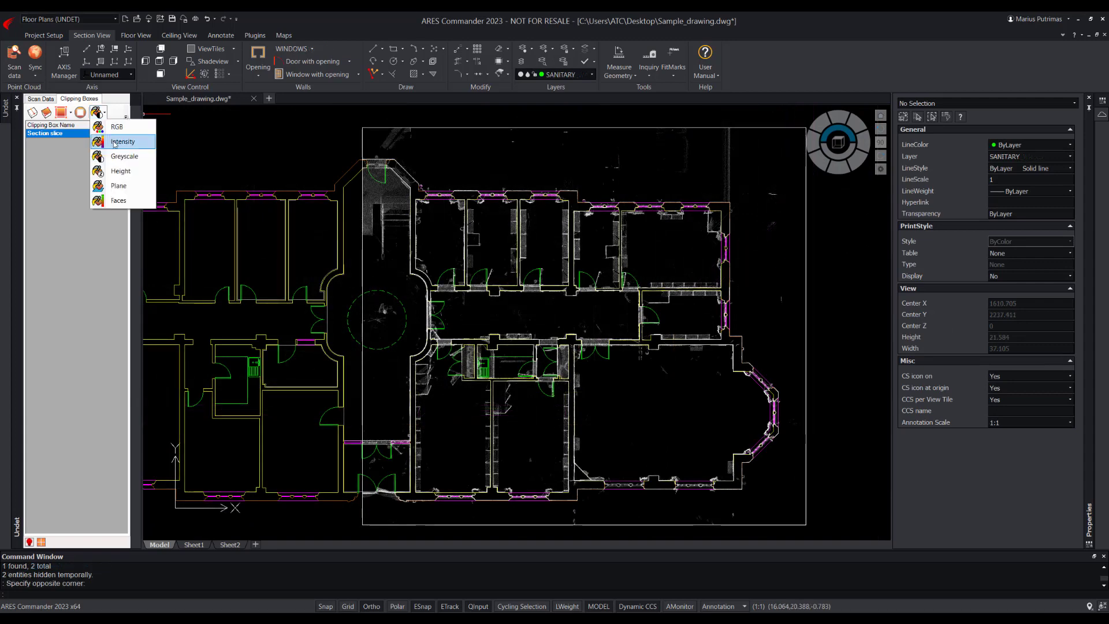
{"action": "left_click", "coordinate": [123, 142]}
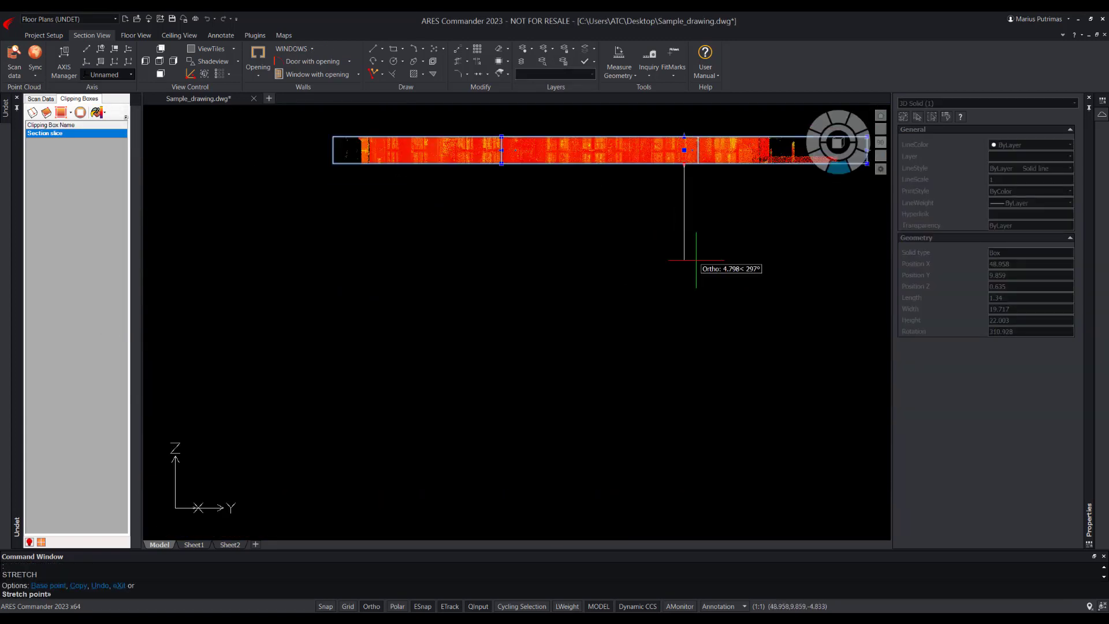
{"action": "left_click", "coordinate": [696, 261]}
{"action": "type", "text": "WC"}
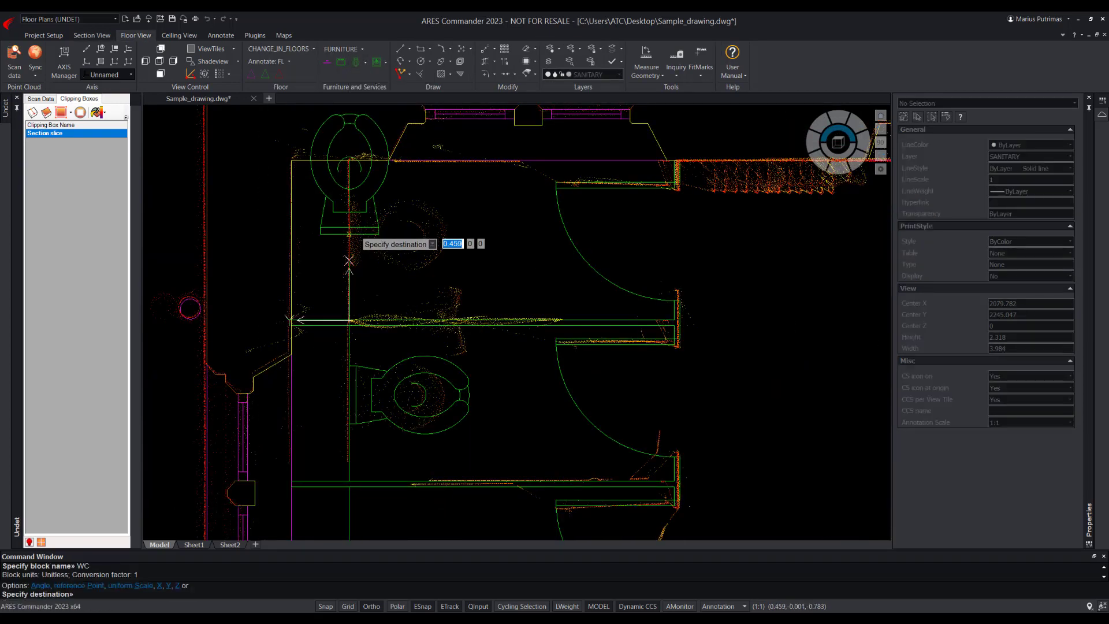
Insert a plain toilet and a sink block inside the washroom stall
{"action": "left_click", "coordinate": [356, 62]}
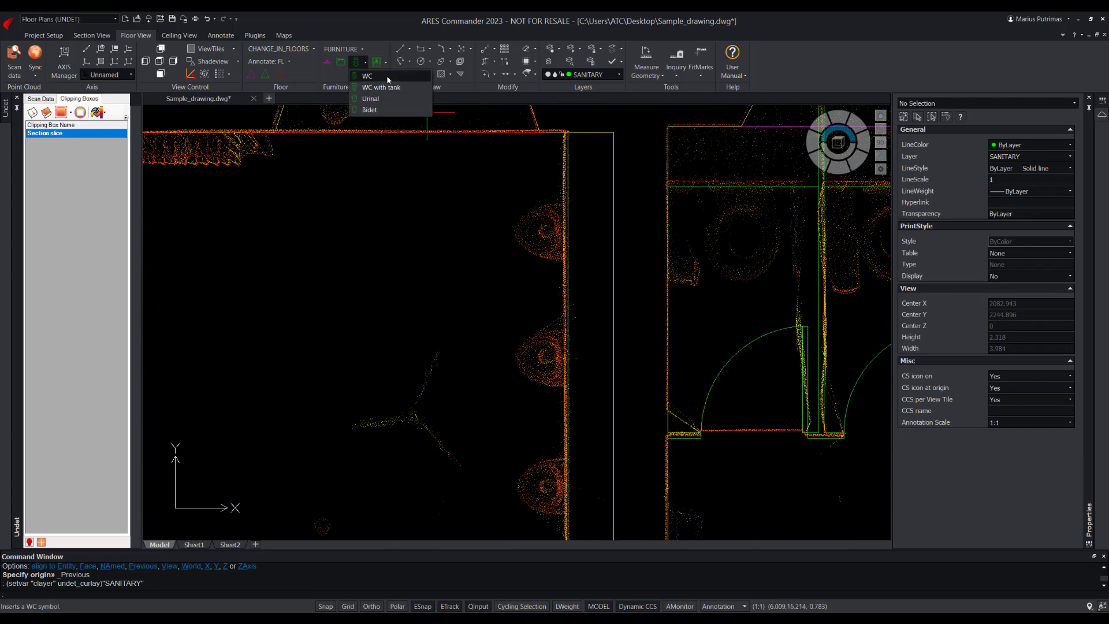
{"action": "left_click", "coordinate": [368, 75]}
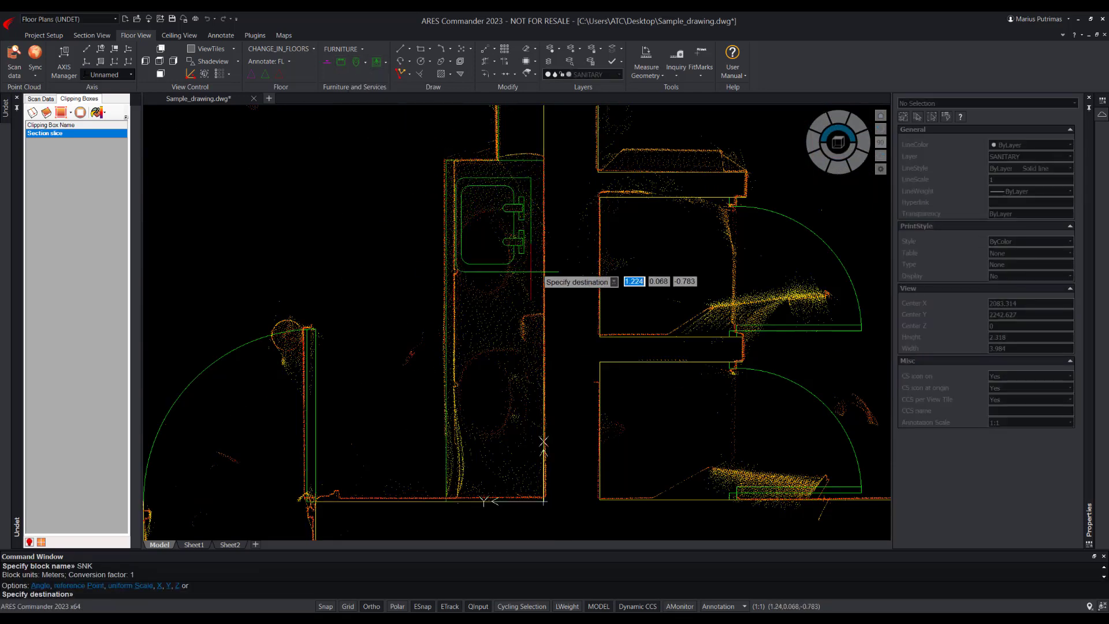
{"action": "left_click", "coordinate": [501, 241]}
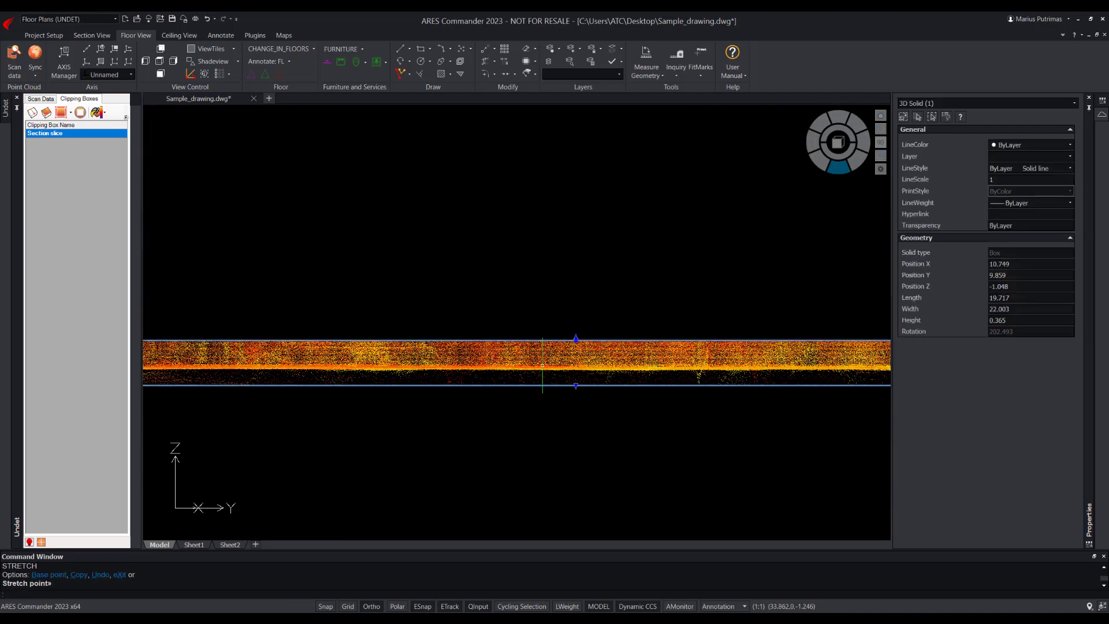
Clip the point cloud to floor height, colour it by plane, and close the coloring settings
{"action": "left_click", "coordinate": [97, 112]}
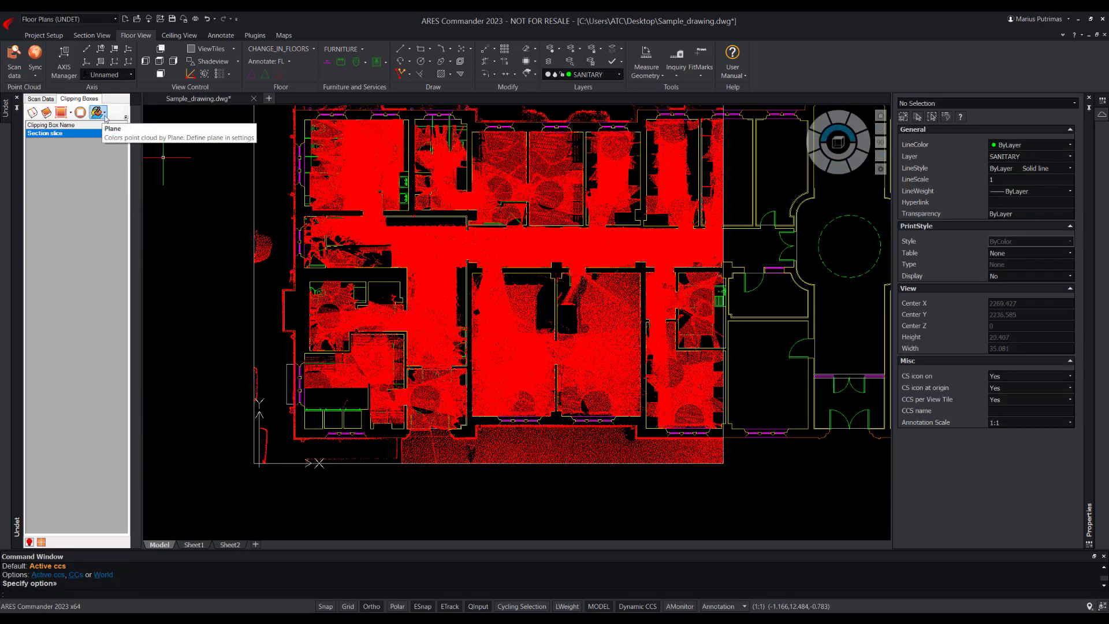
{"action": "left_click", "coordinate": [97, 113]}
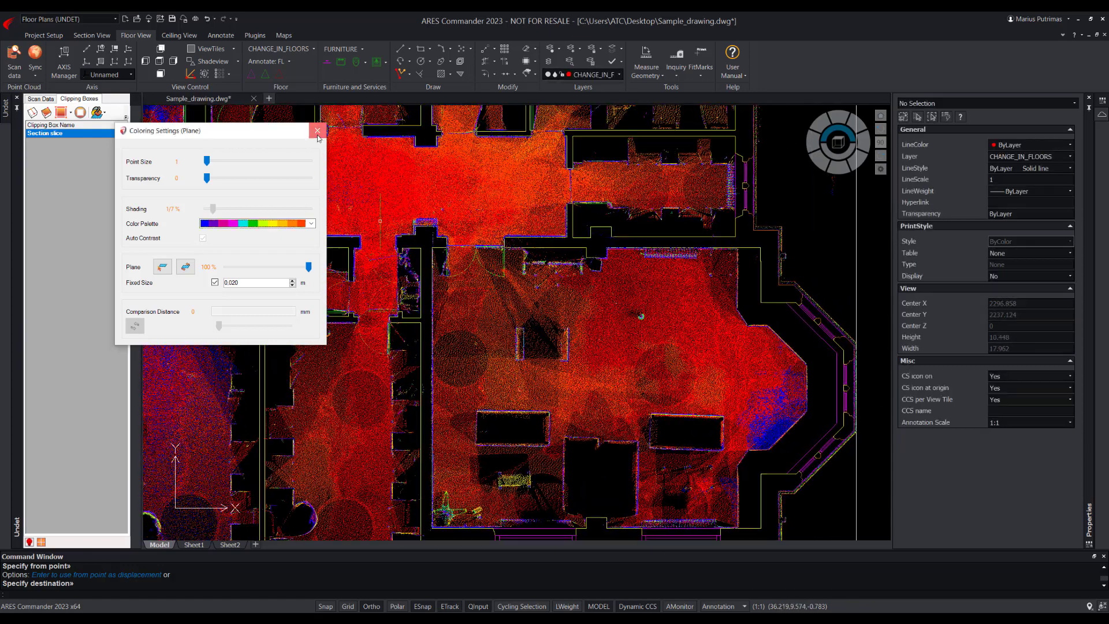
{"action": "left_click", "coordinate": [317, 132]}
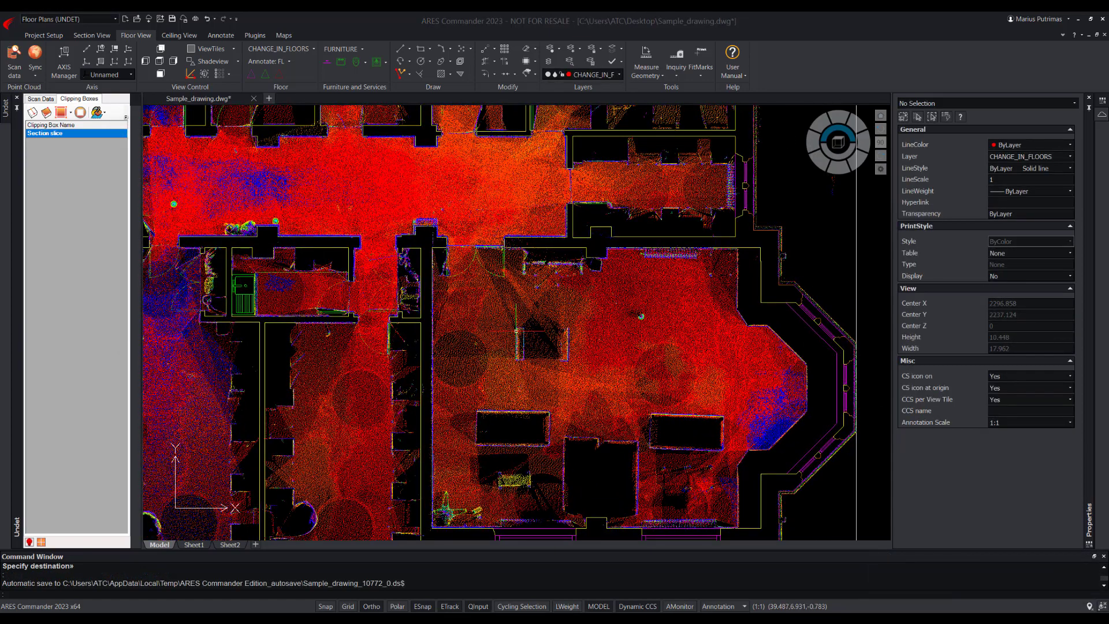
Make BEAMS the current layer in Ceiling View and zoom to review the dashed beam lines
{"action": "left_click", "coordinate": [179, 35]}
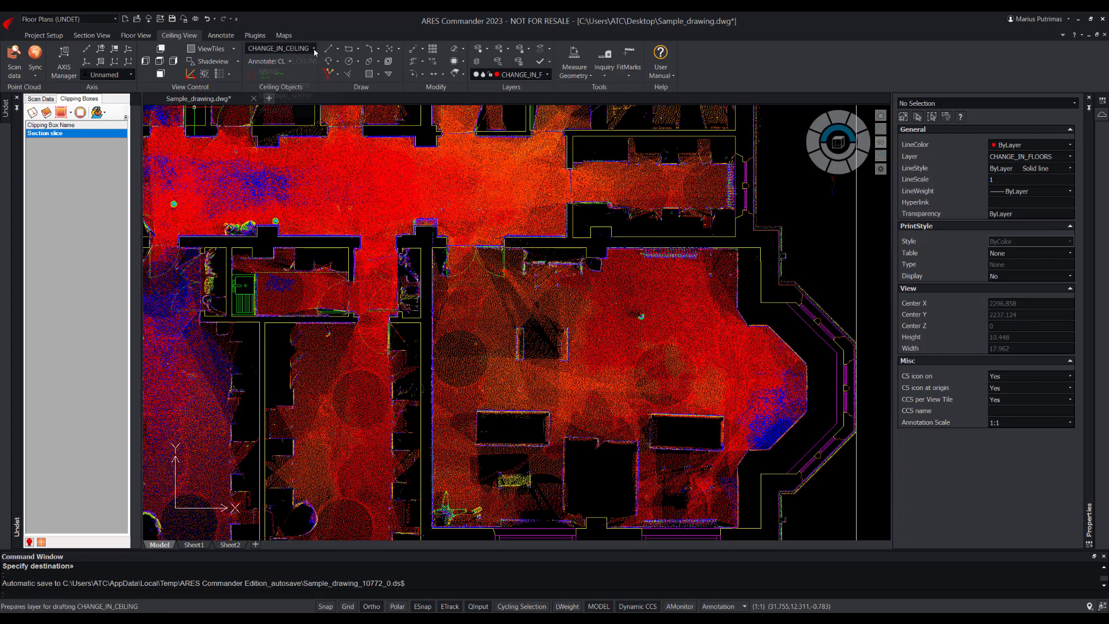
{"action": "left_click", "coordinate": [312, 48]}
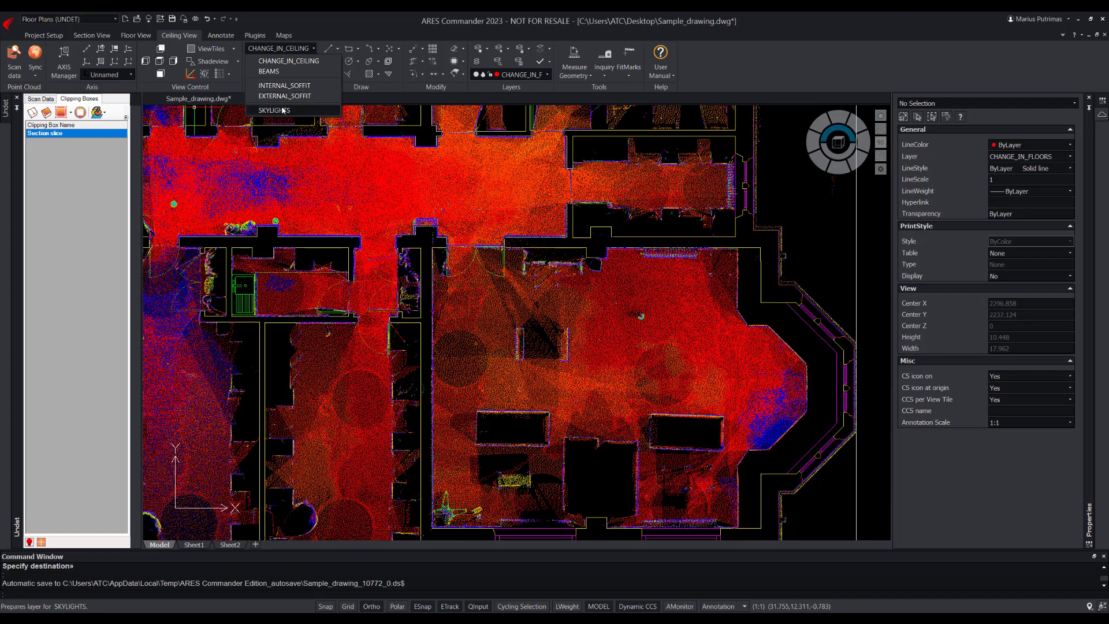
{"action": "left_click", "coordinate": [272, 111]}
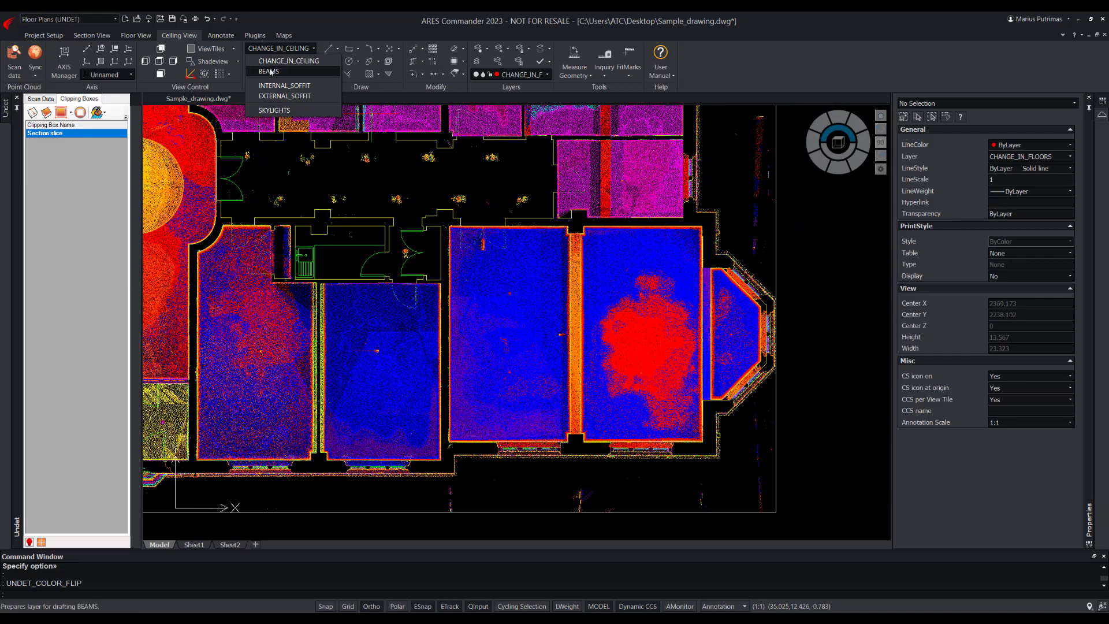
{"action": "left_click", "coordinate": [268, 72]}
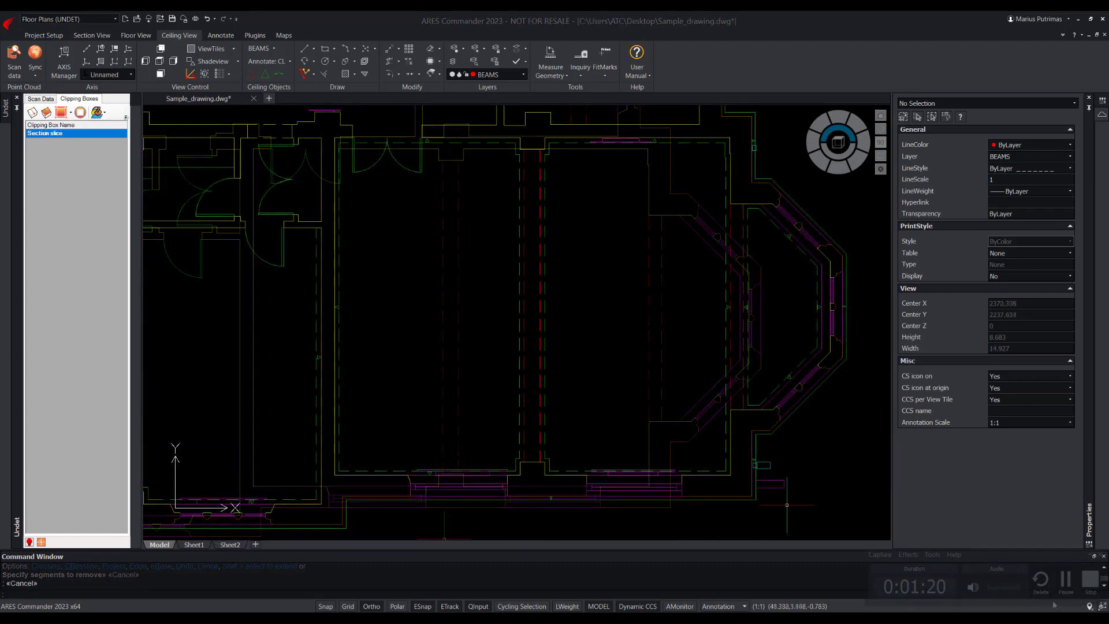
{"action": "scroll", "scroll_direction": "down", "scroll_amount": 3}
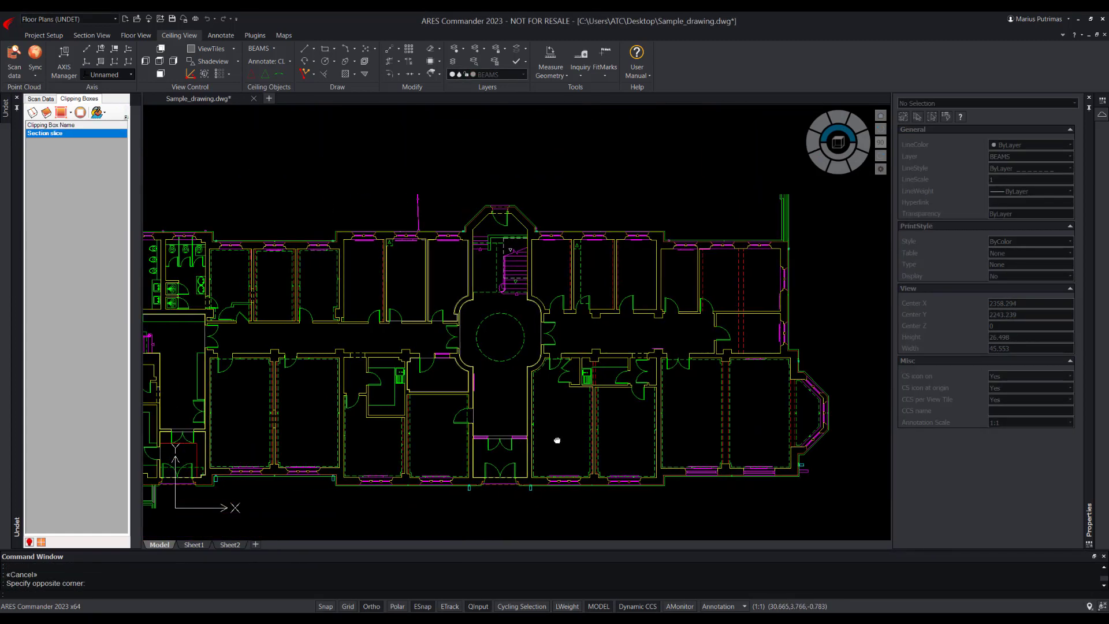
{"action": "scroll", "scroll_direction": "up", "scroll_amount": 3}
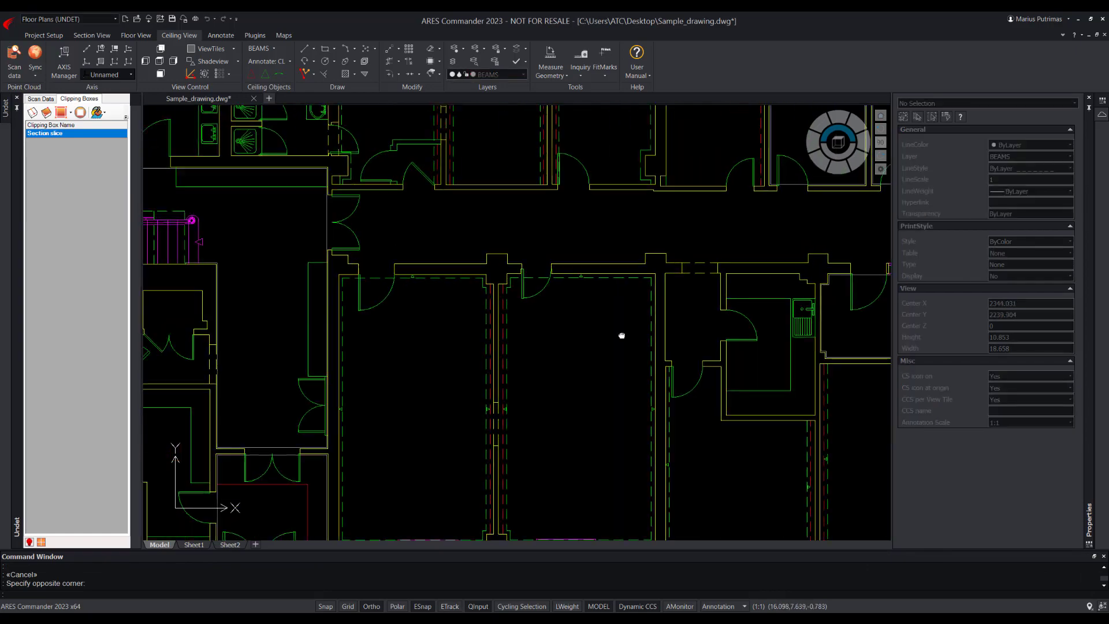